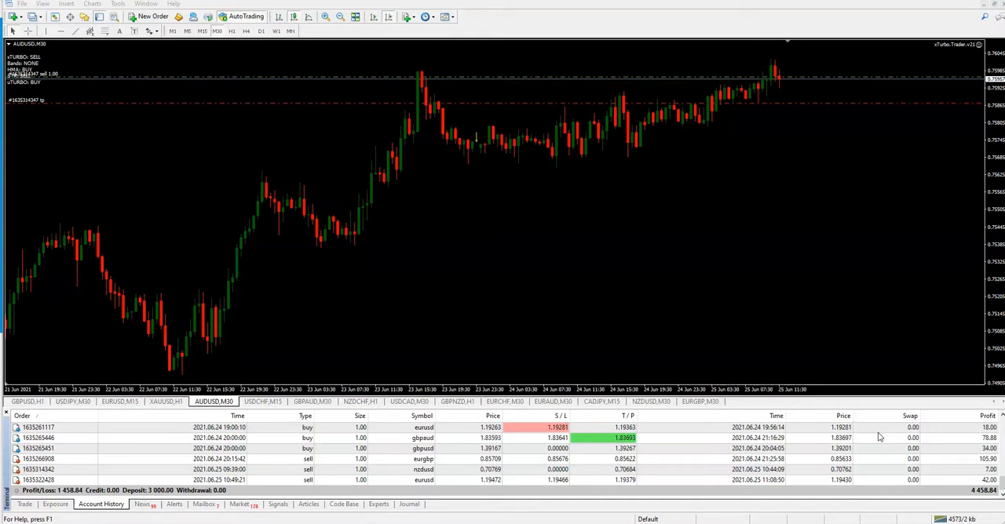
pyautogui.moveTo(836, 242)
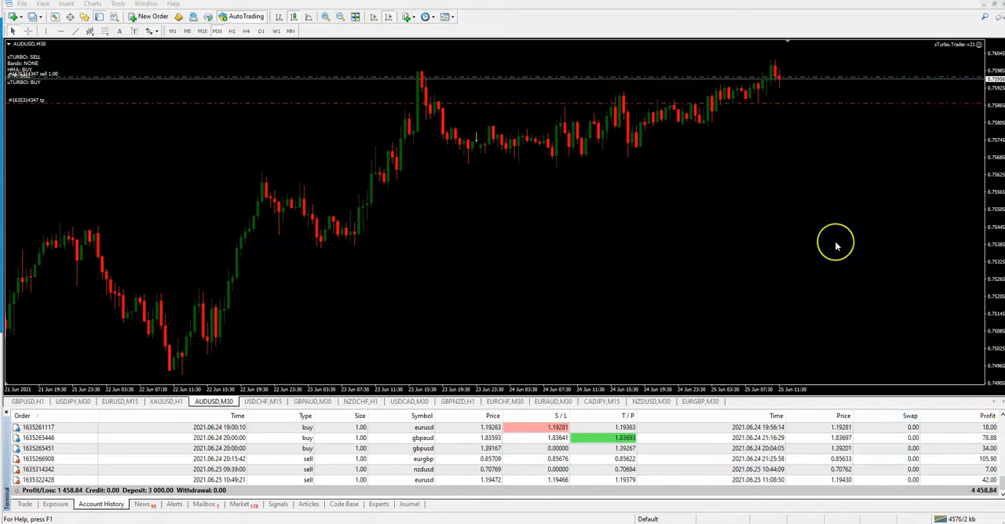
pyautogui.moveTo(836, 246)
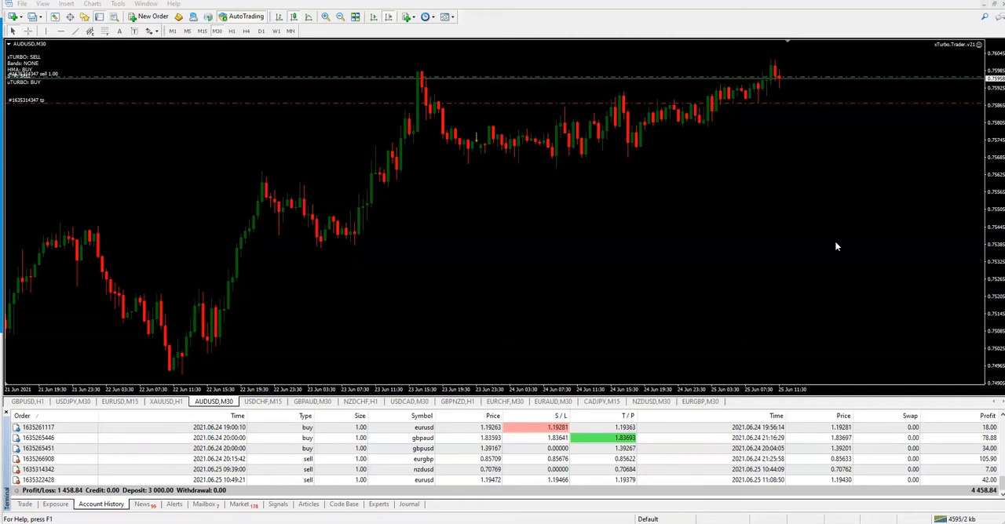
pyautogui.moveTo(887, 131)
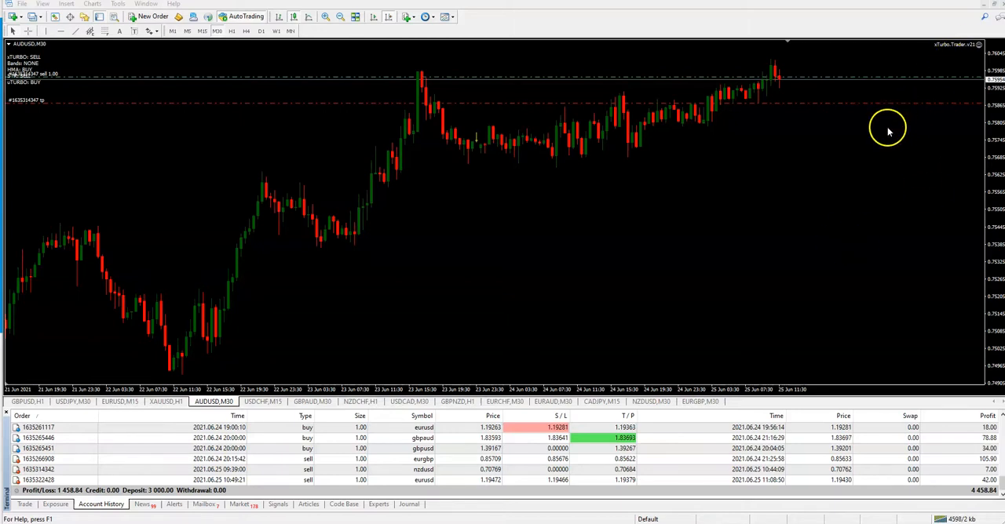
pyautogui.moveTo(384, 338)
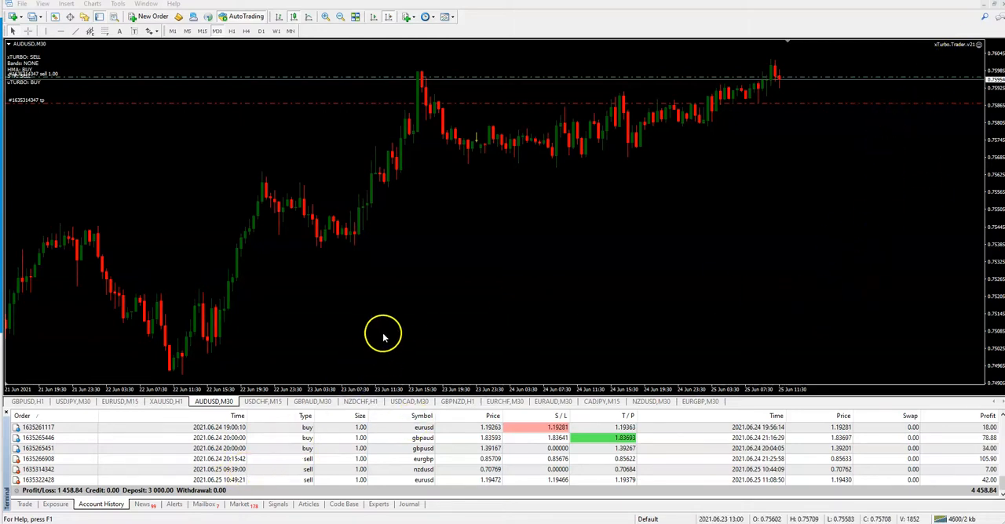
pyautogui.moveTo(505, 319)
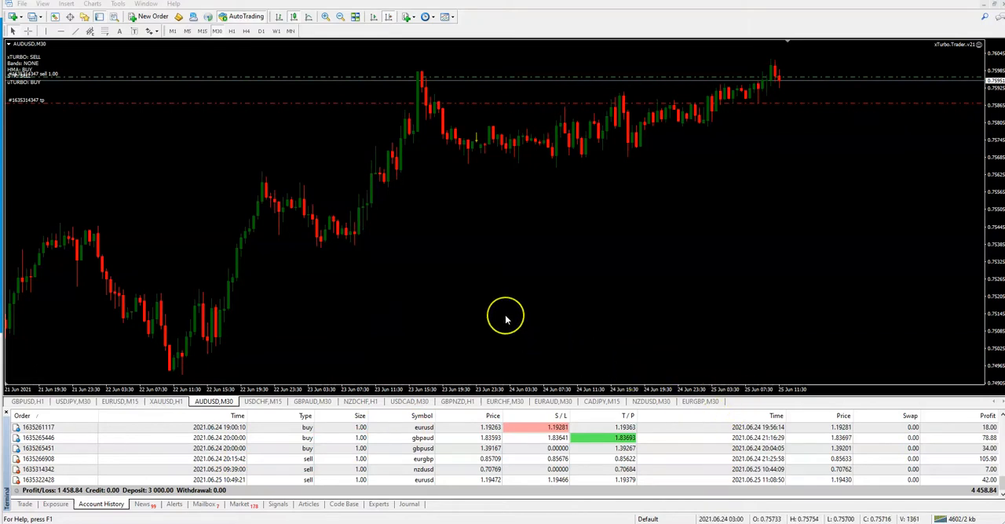
pyautogui.moveTo(505, 319)
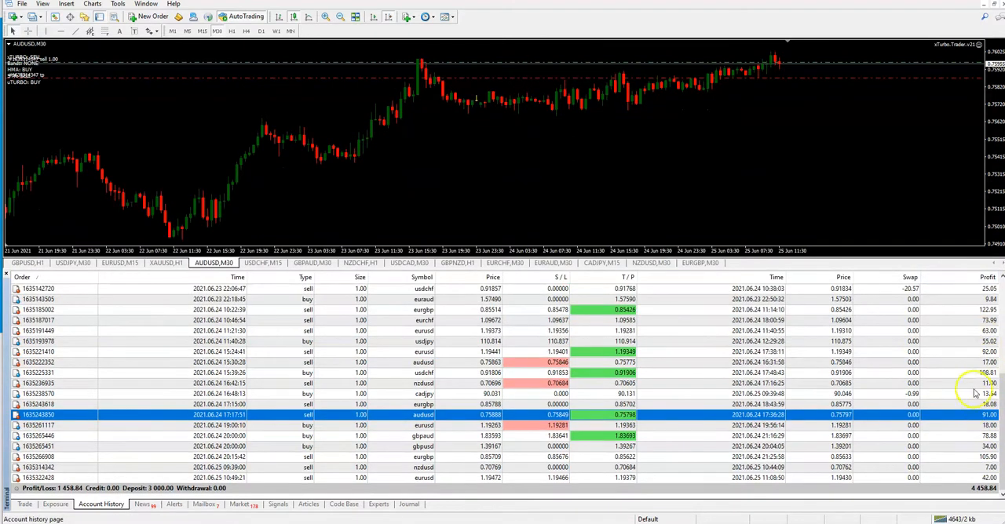
pyautogui.moveTo(974, 297)
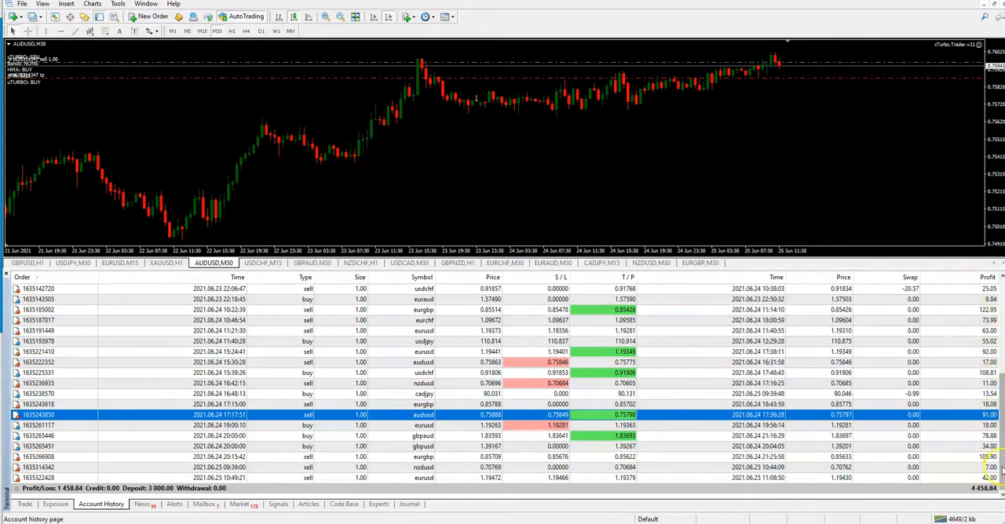
pyautogui.moveTo(956, 269)
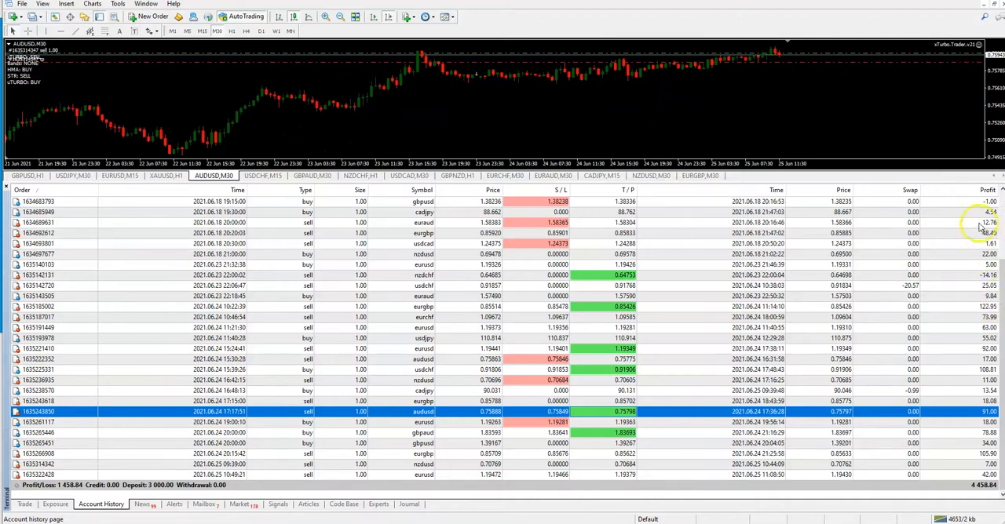
pyautogui.moveTo(971, 358)
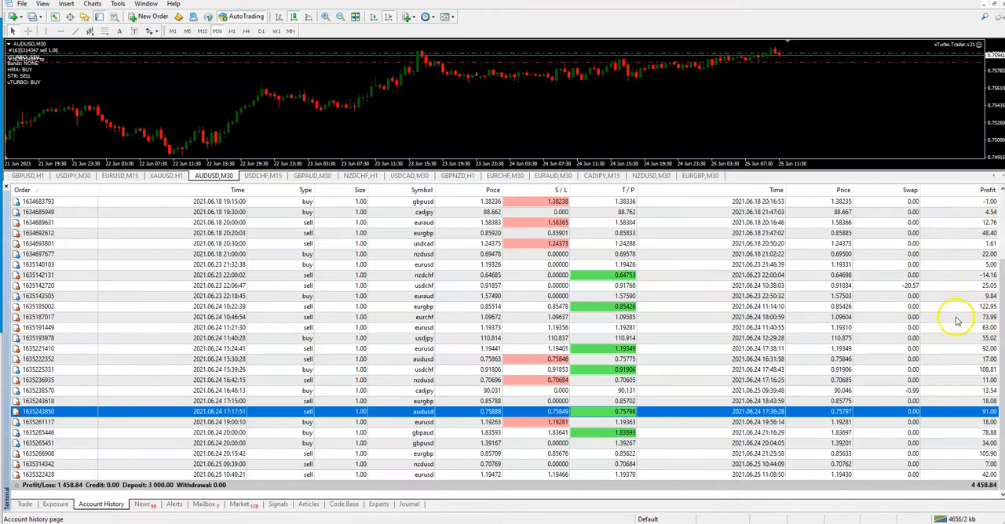
pyautogui.moveTo(973, 419)
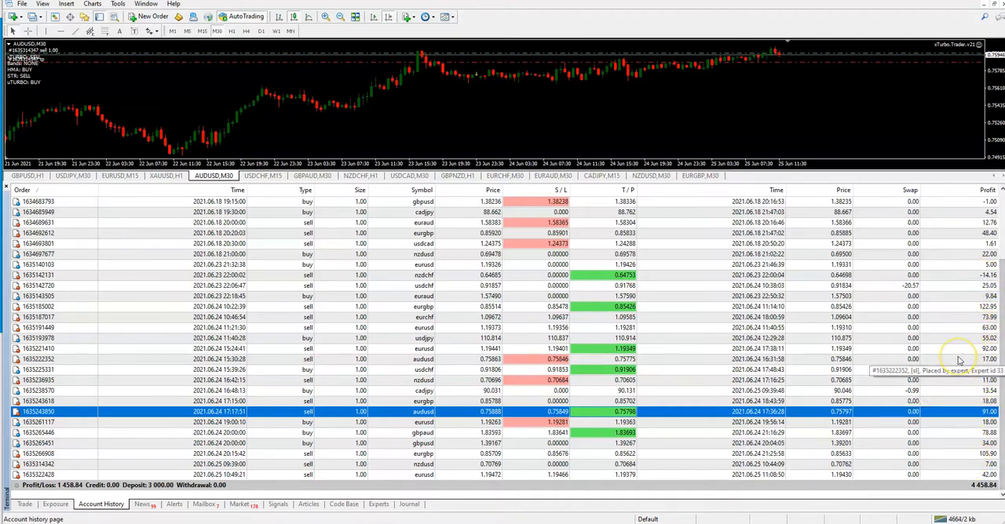
pyautogui.moveTo(57, 479)
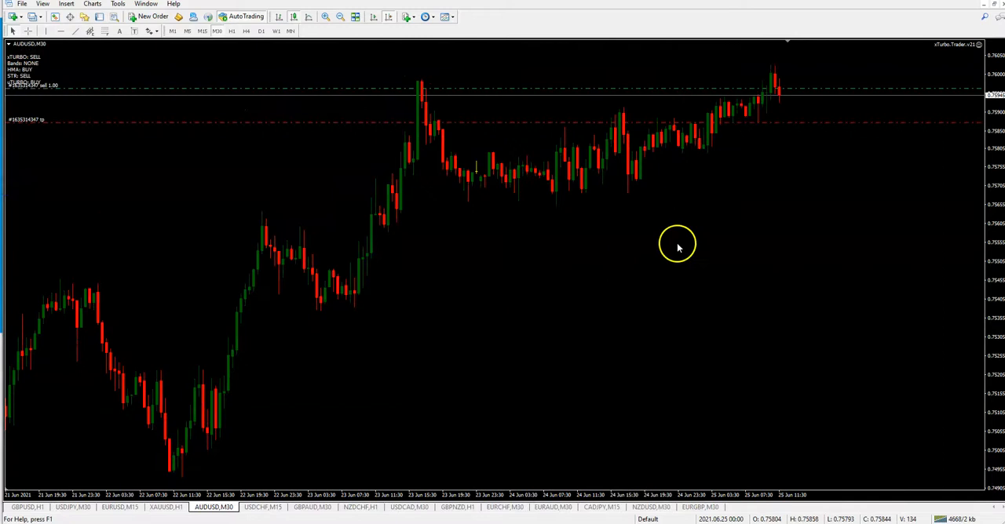
pyautogui.moveTo(784, 101)
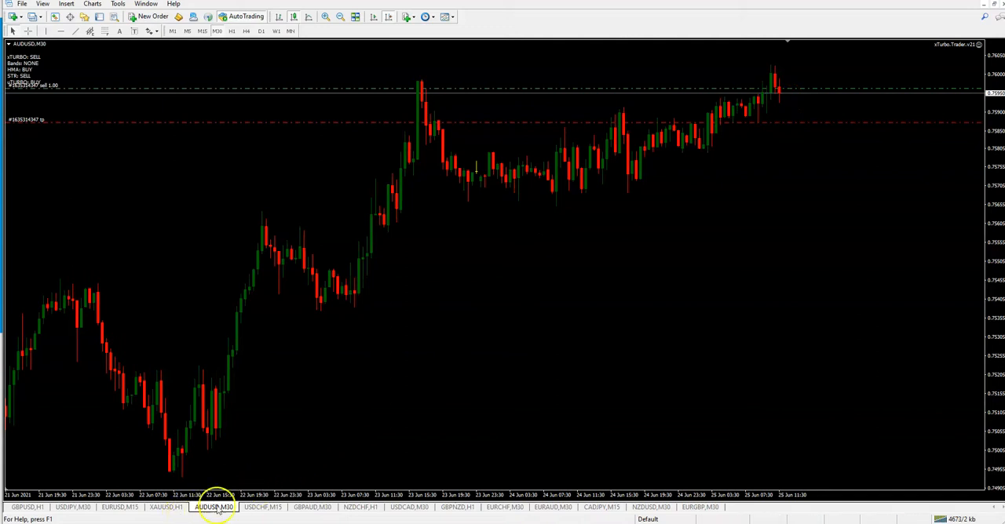
pyautogui.moveTo(554, 231)
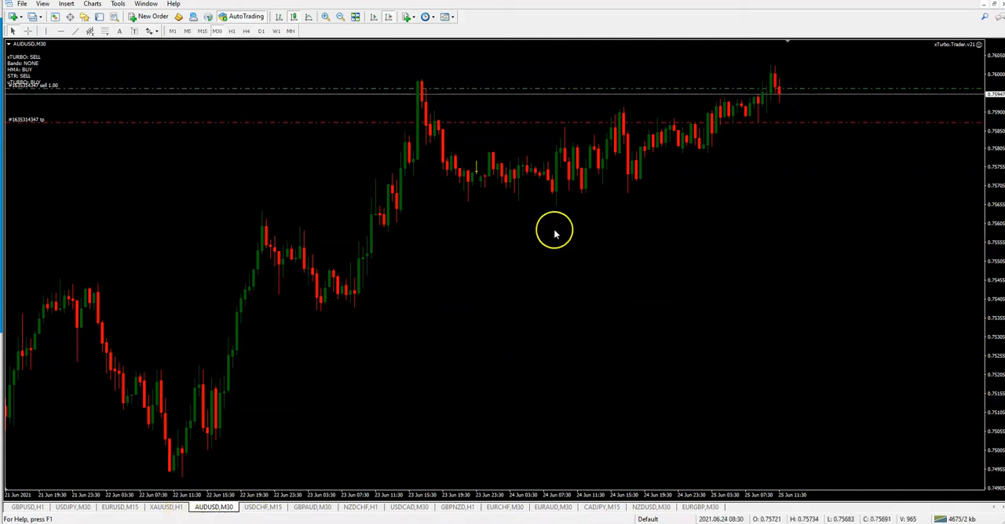
pyautogui.moveTo(555, 233)
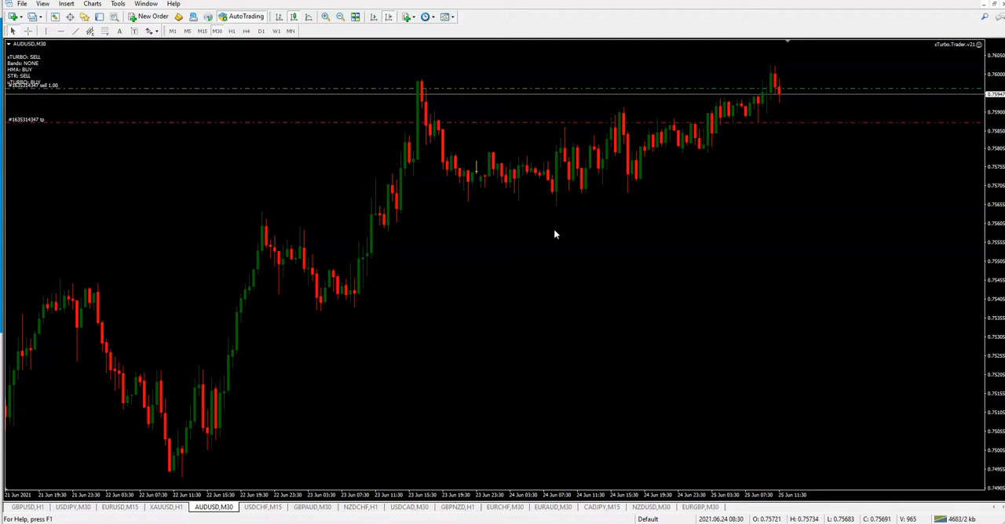
pyautogui.moveTo(644, 197)
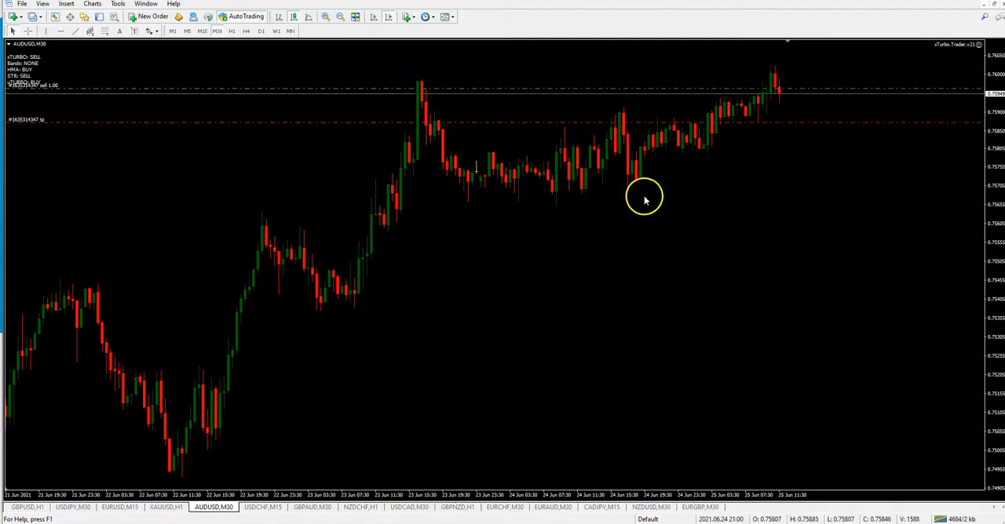
pyautogui.moveTo(691, 221)
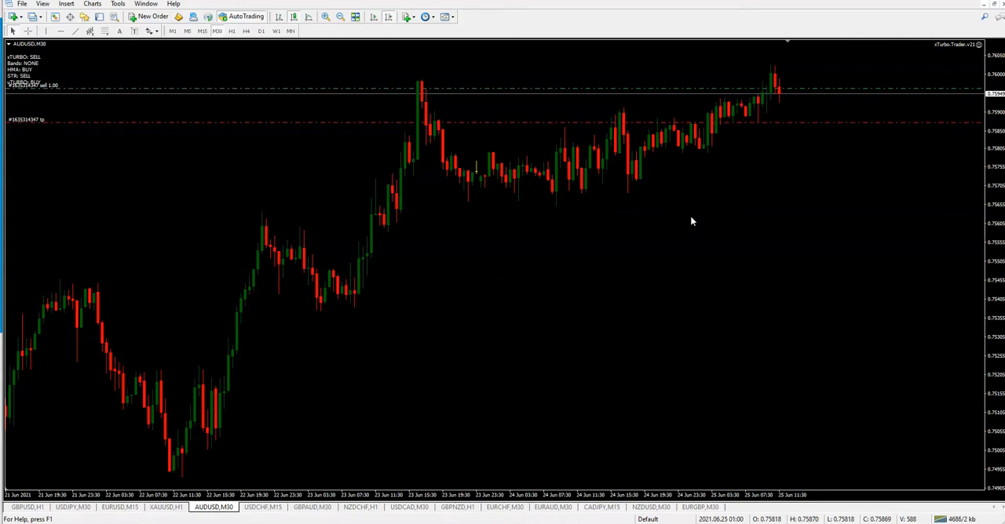
pyautogui.moveTo(406, 344)
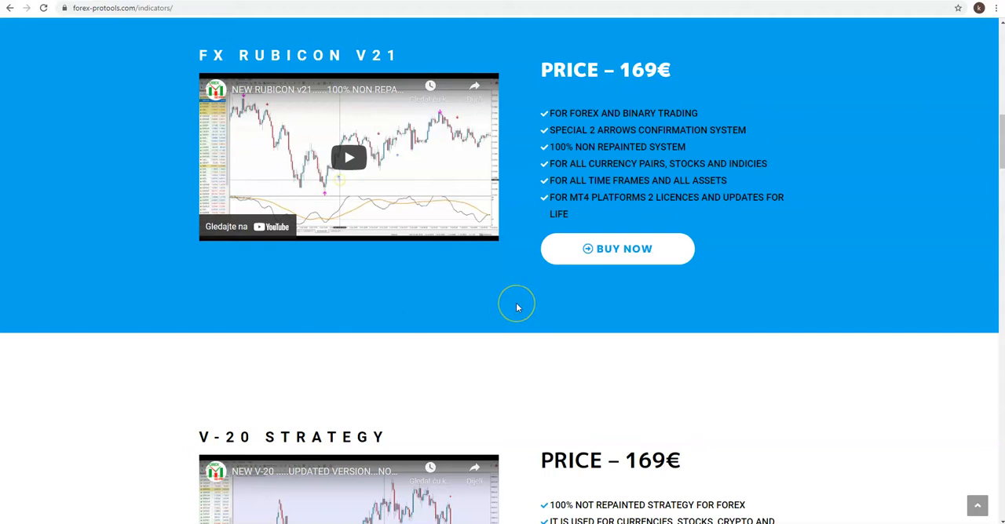
pyautogui.moveTo(517, 307)
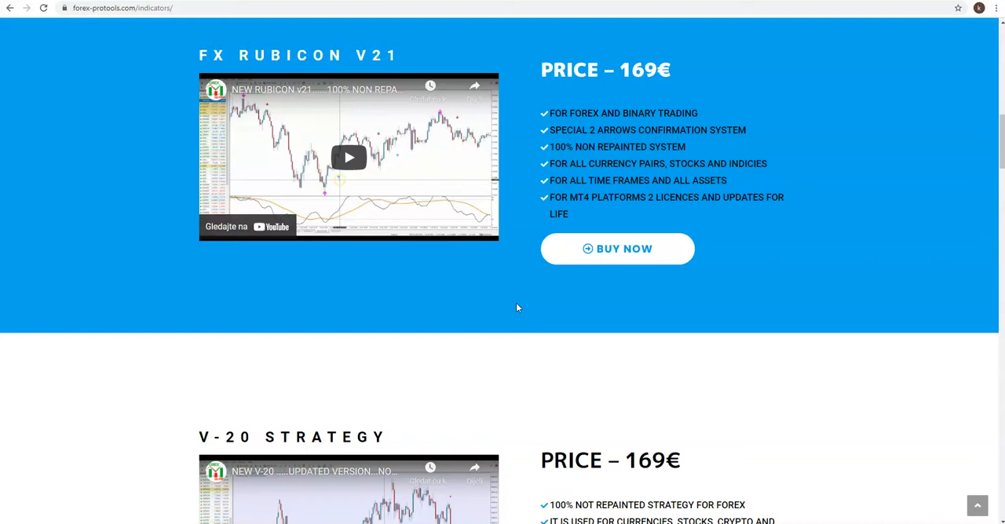
pyautogui.moveTo(591, 238)
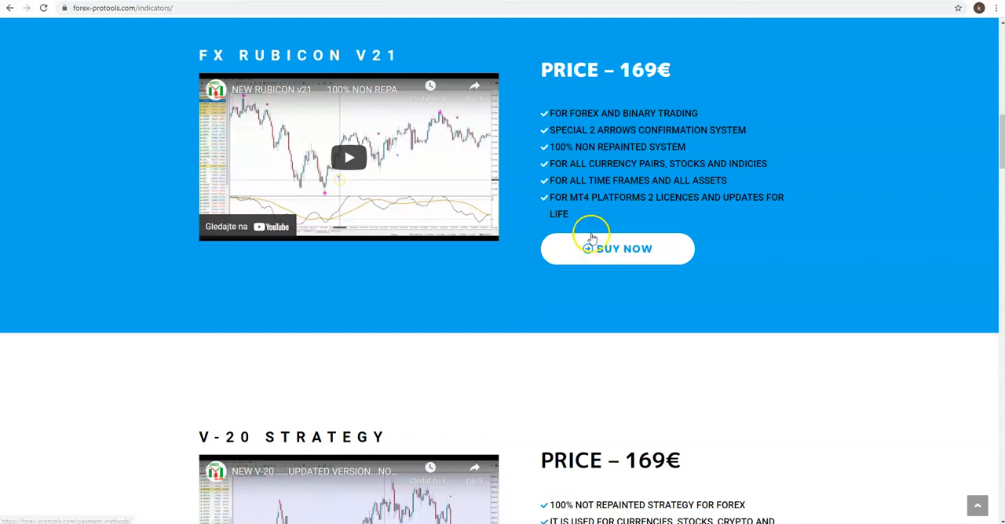
# Step: Scroll back to the Indicators page header and briefly show the Products dropdown
pyautogui.scroll(3)
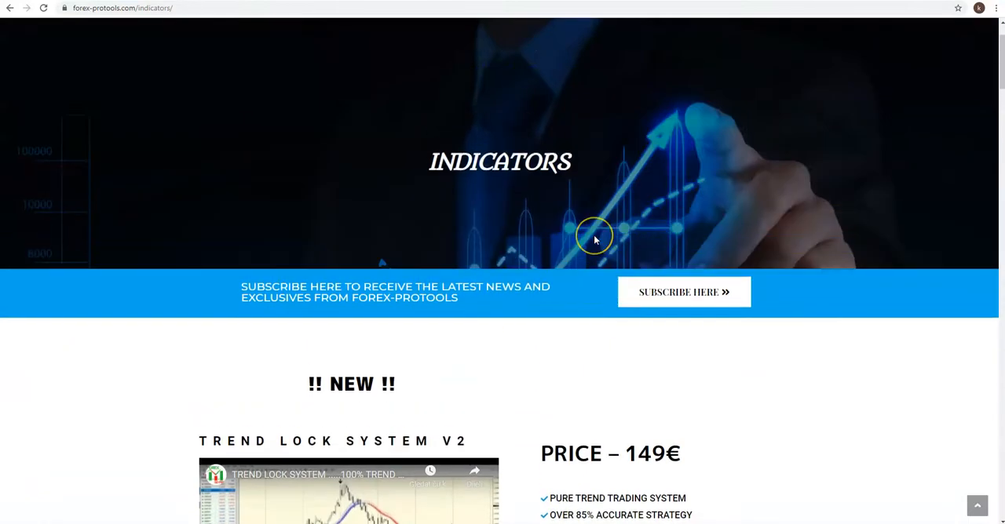
pyautogui.scroll(3)
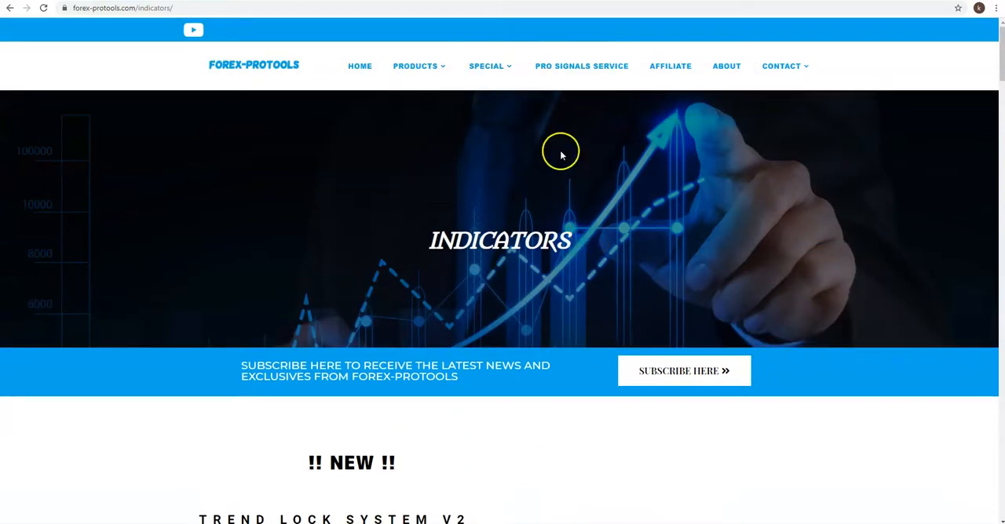
pyautogui.click(415, 66)
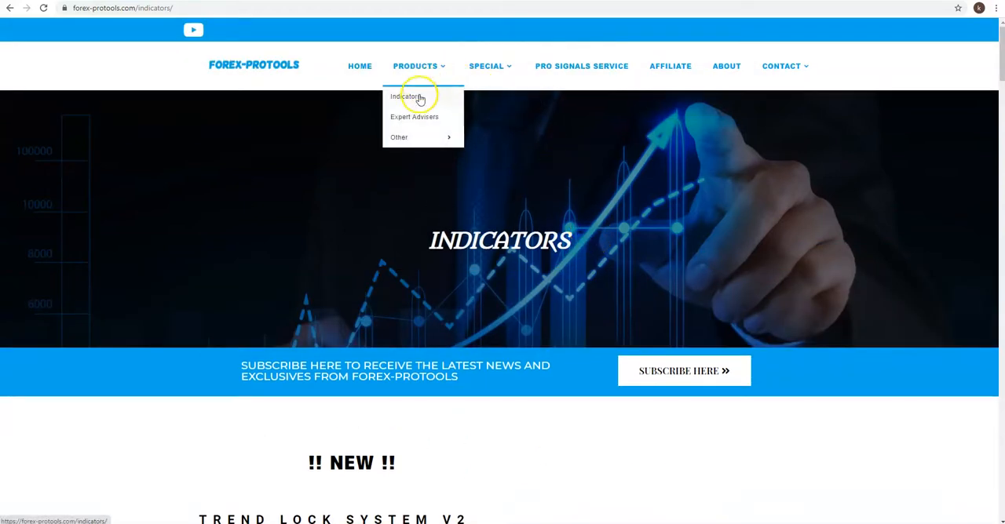
pyautogui.moveTo(412, 137)
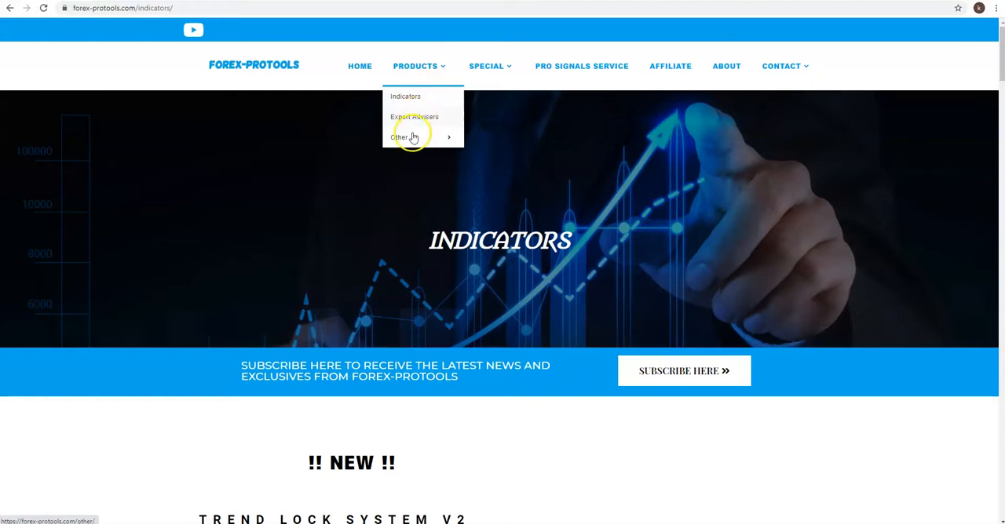
pyautogui.moveTo(621, 189)
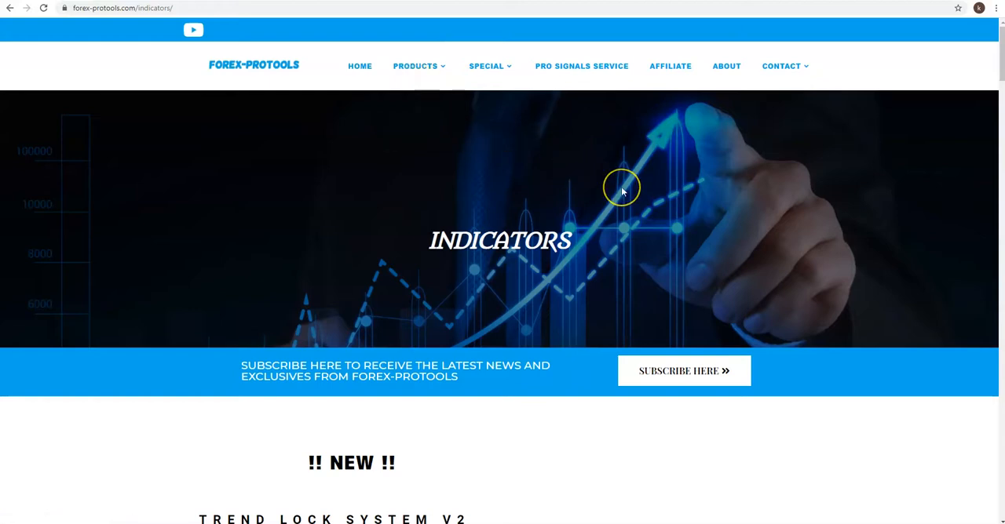
# Step: Bring the Trend Lock System V2 listing, priced 149€, back into view
pyautogui.scroll(-3)
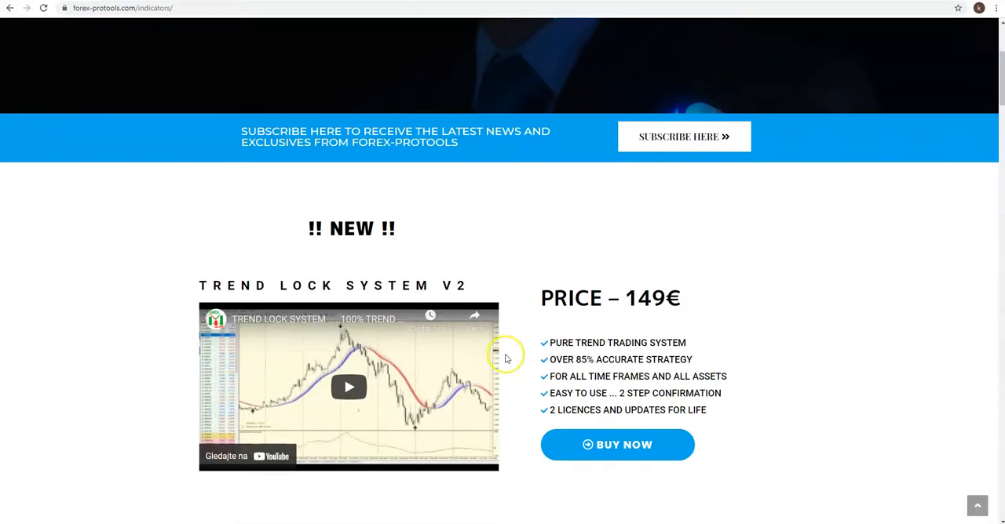
pyautogui.scroll(-3)
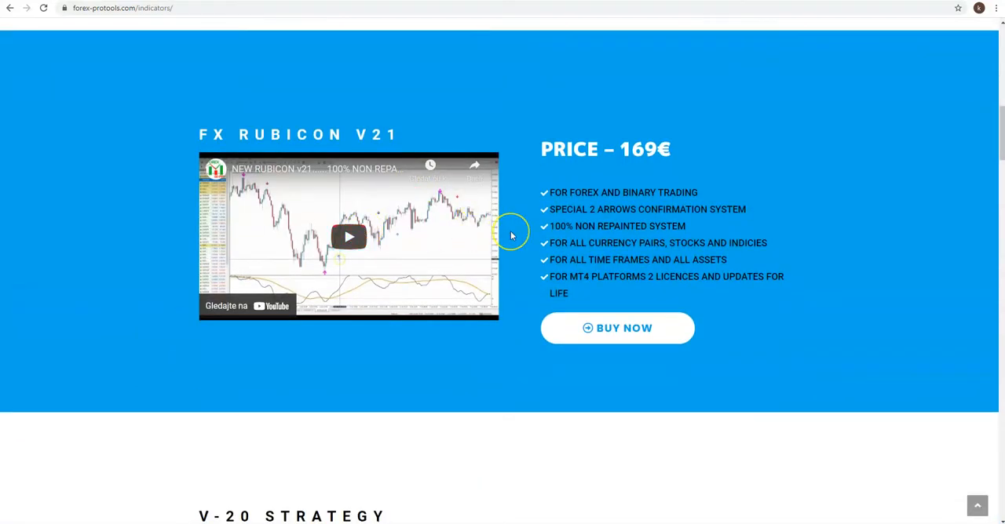
pyautogui.moveTo(642, 276)
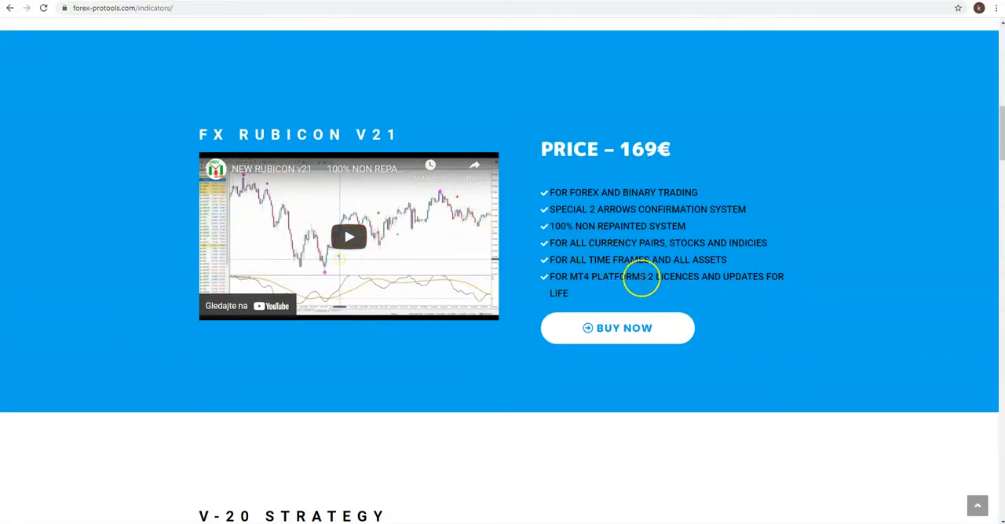
pyautogui.moveTo(424, 275)
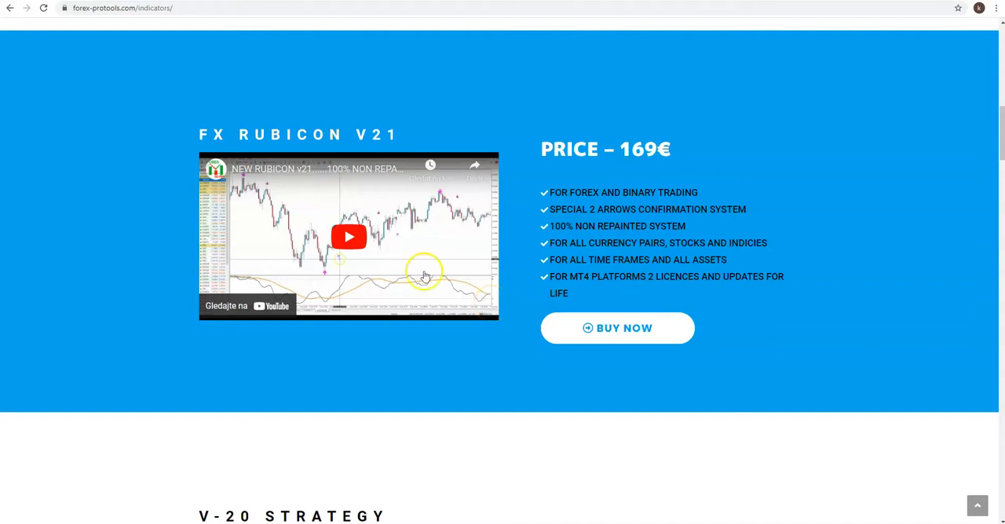
pyautogui.moveTo(281, 314)
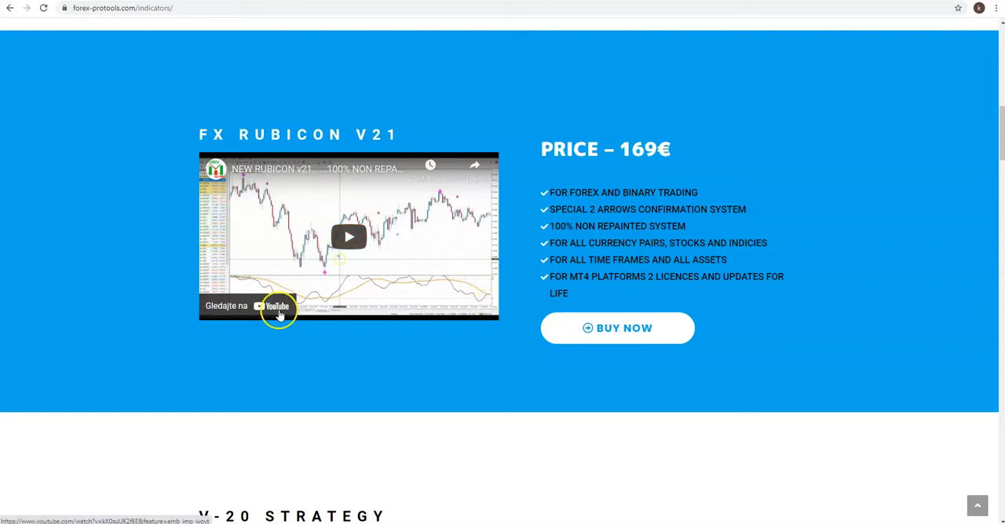
pyautogui.moveTo(274, 308)
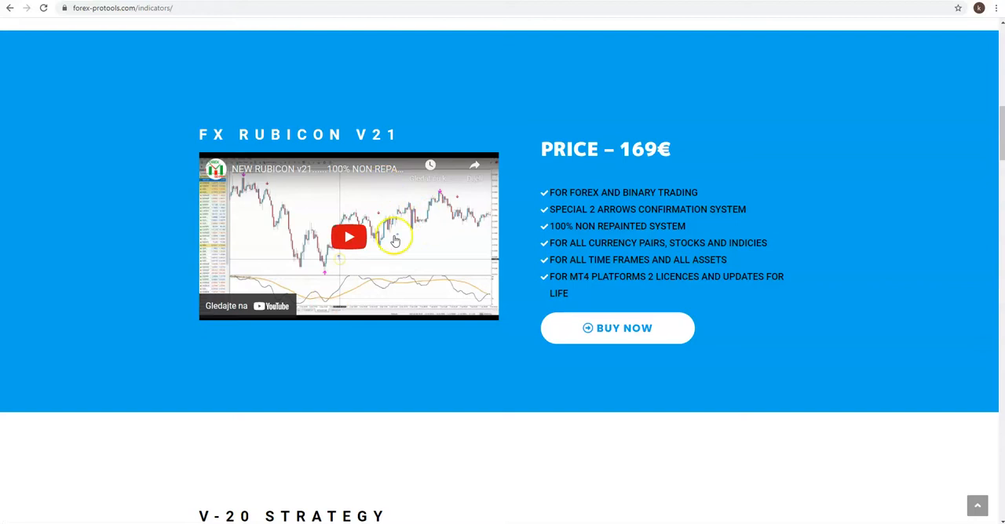
pyautogui.scroll(-3)
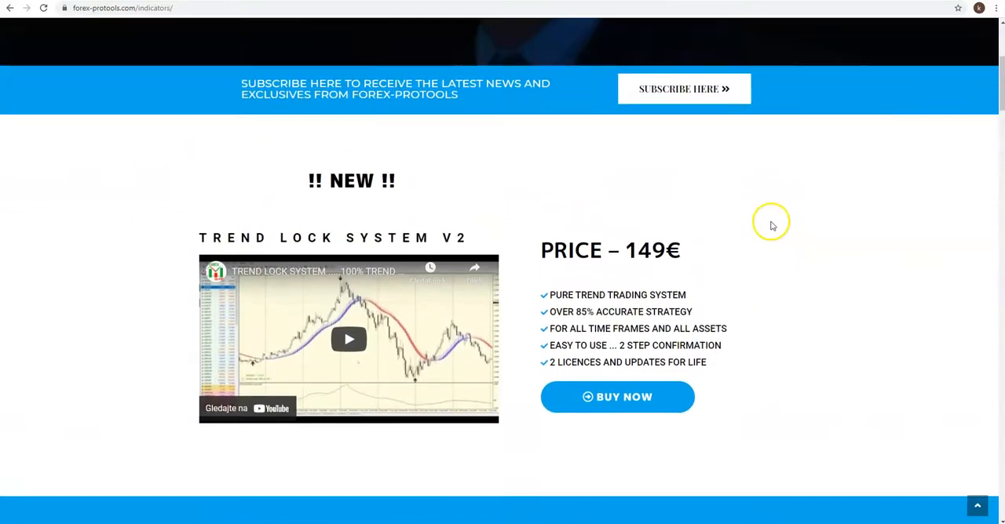
# Step: Return to the page top, show the Products menu, and start scrolling through indicators
pyautogui.scroll(3)
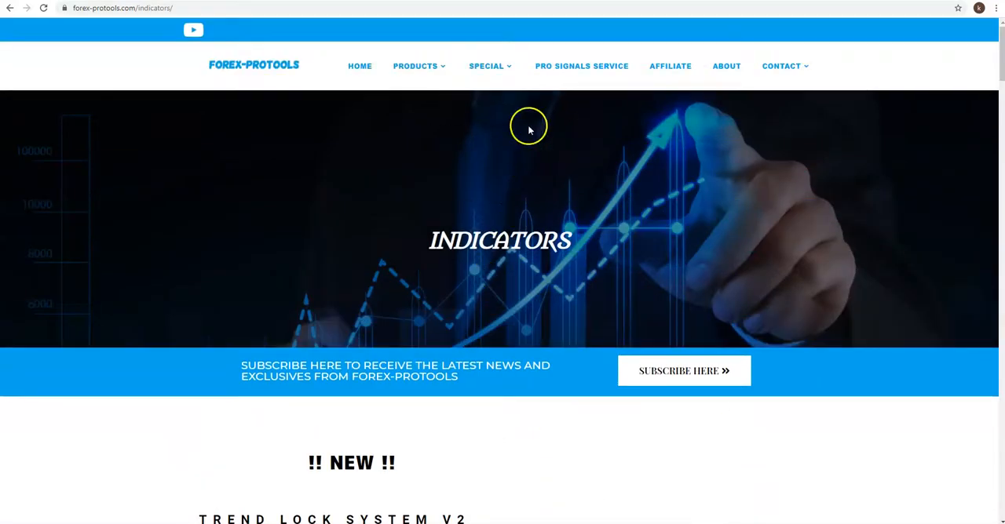
pyautogui.click(415, 66)
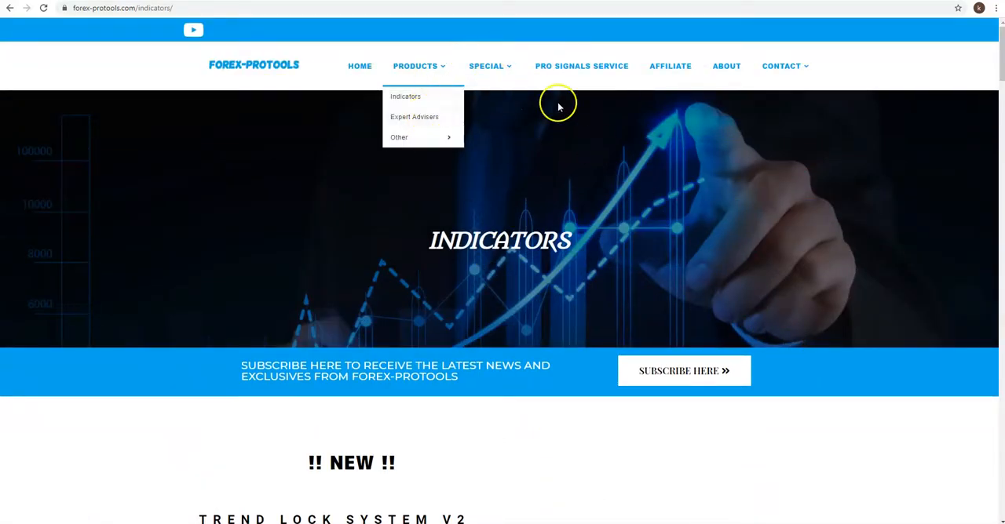
pyautogui.scroll(-3)
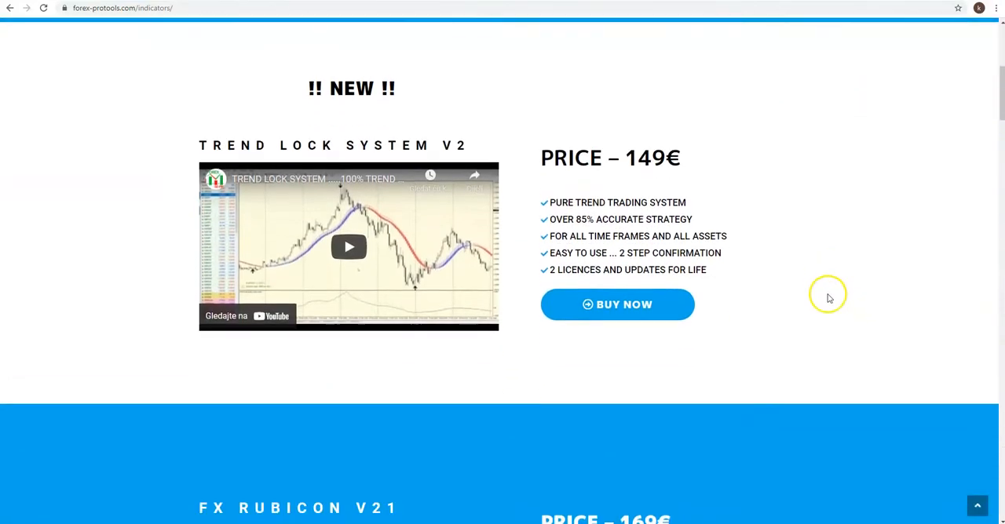
pyautogui.scroll(-3)
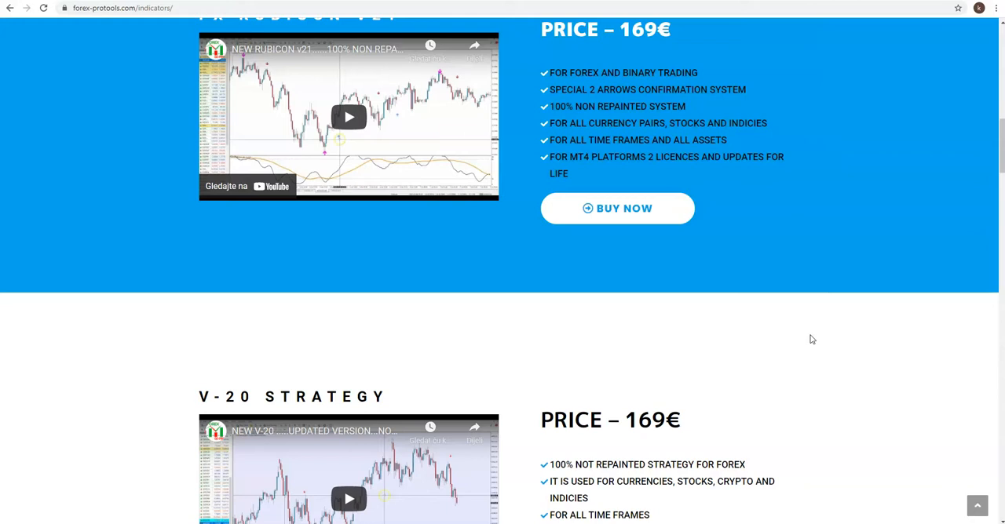
pyautogui.moveTo(824, 370)
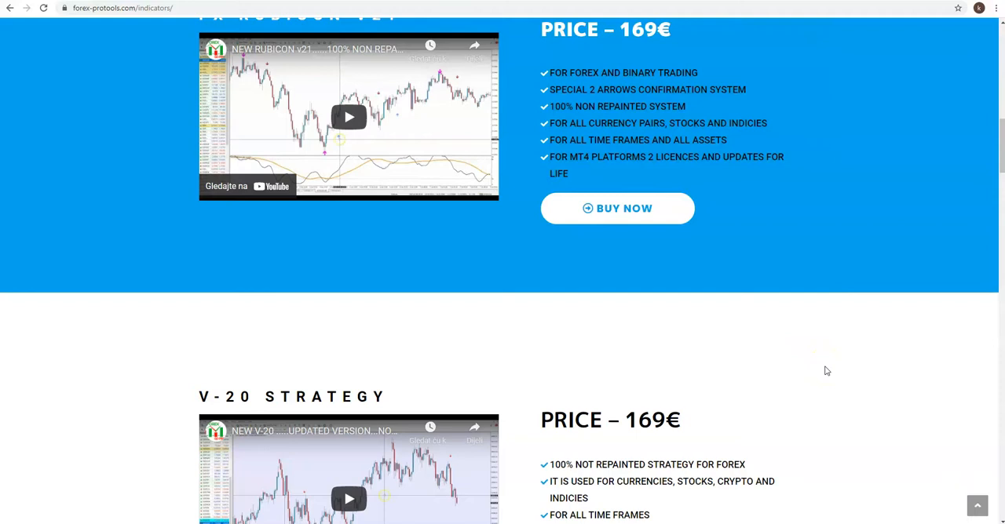
pyautogui.scroll(-3)
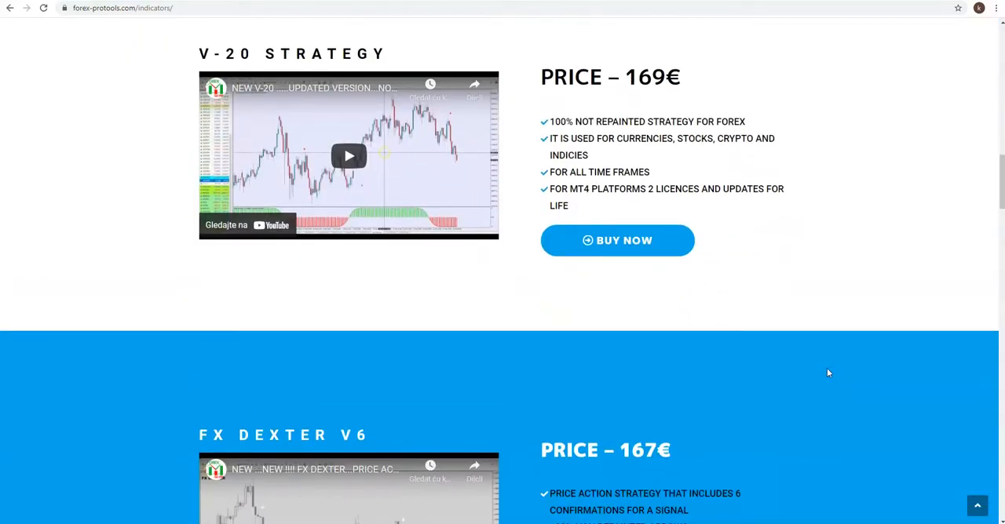
pyautogui.scroll(-3)
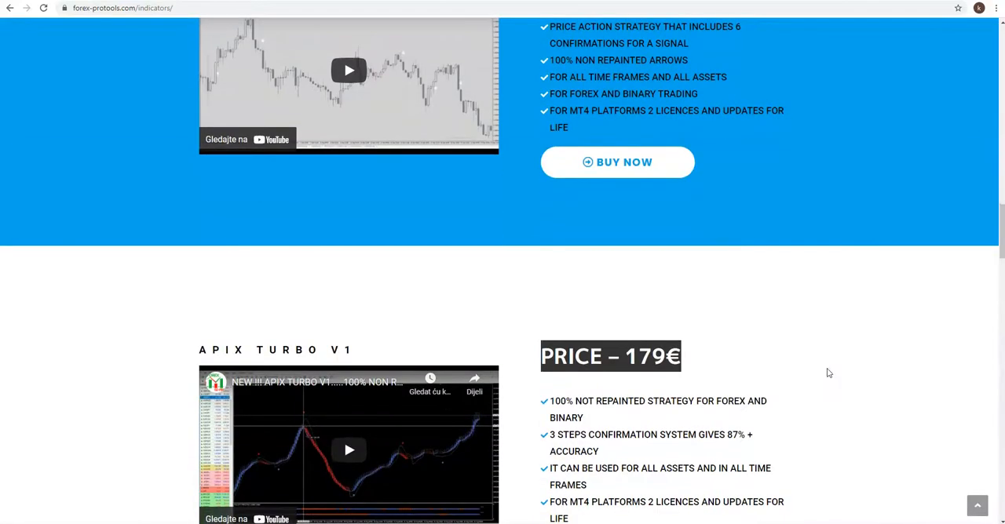
pyautogui.moveTo(775, 316)
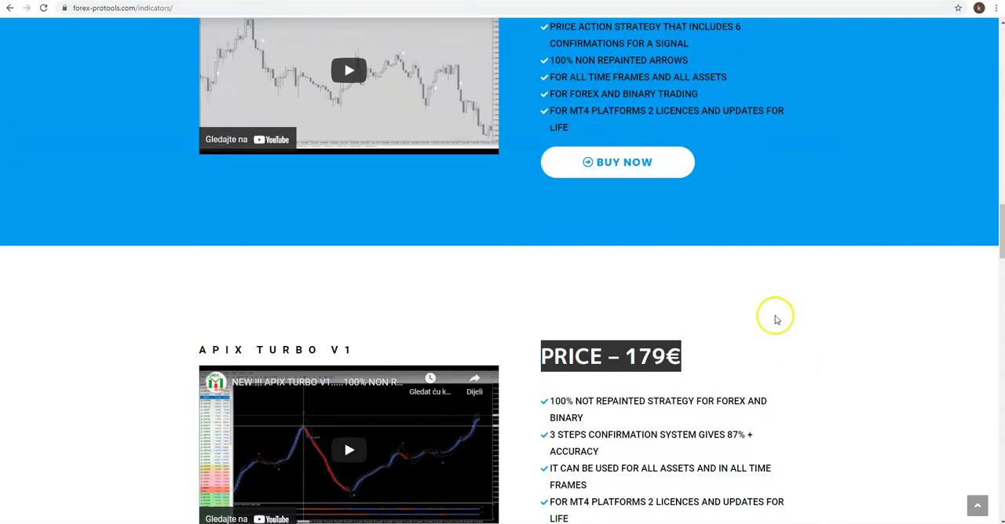
pyautogui.moveTo(246, 367)
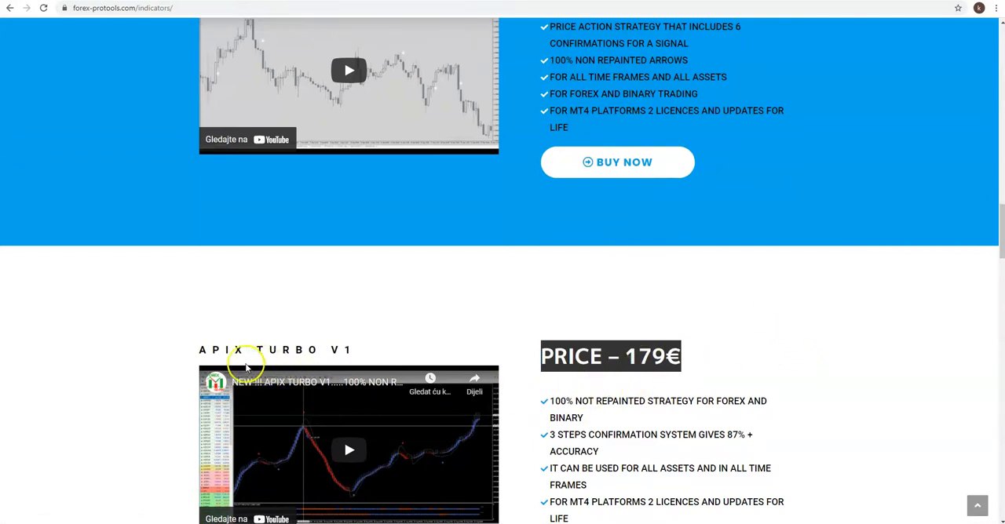
pyautogui.moveTo(738, 380)
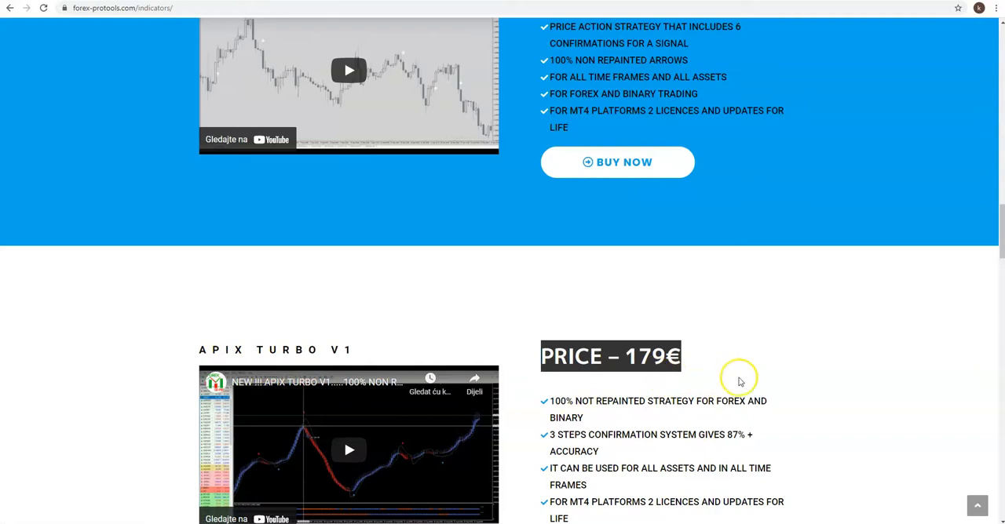
# Step: Scroll past Breakout Box at 159€ down to FX Trendy V3 at 179€
pyautogui.scroll(-3)
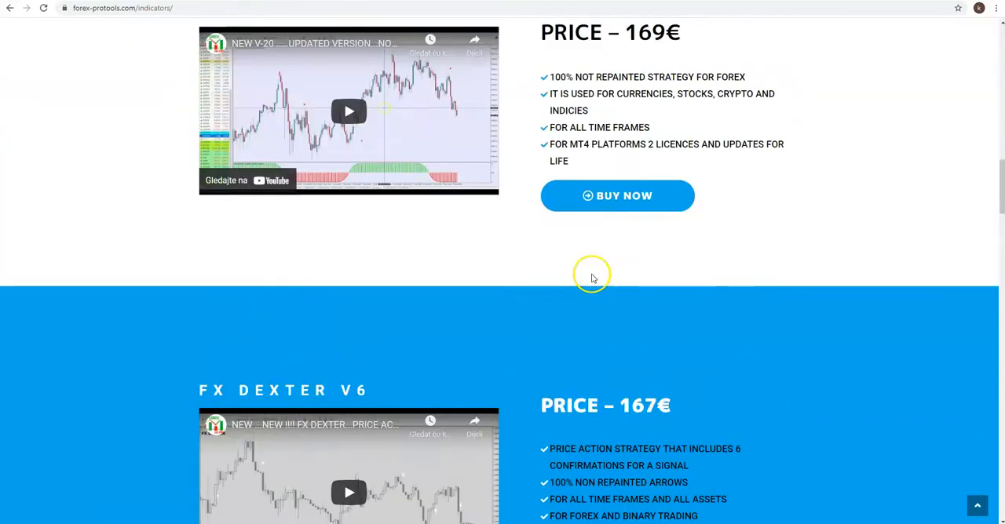
pyautogui.scroll(-3)
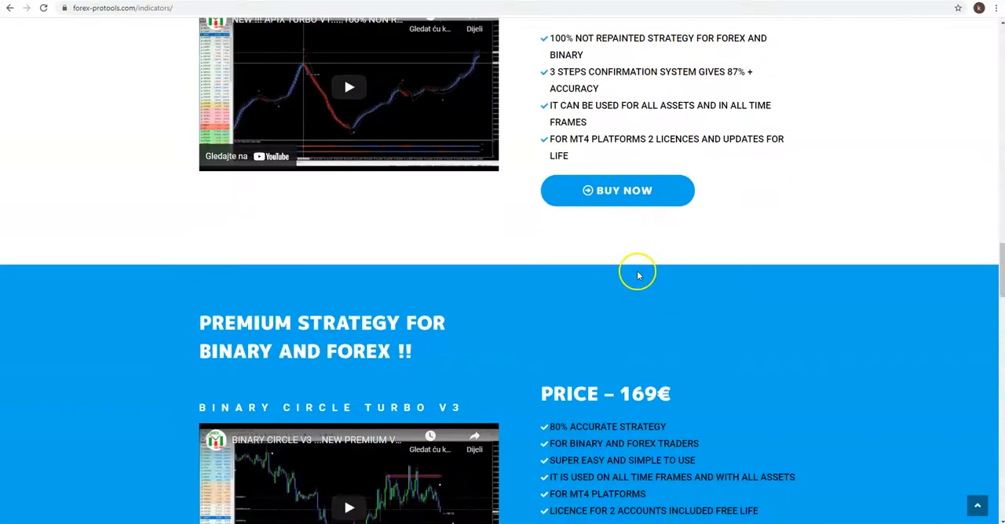
pyautogui.scroll(-3)
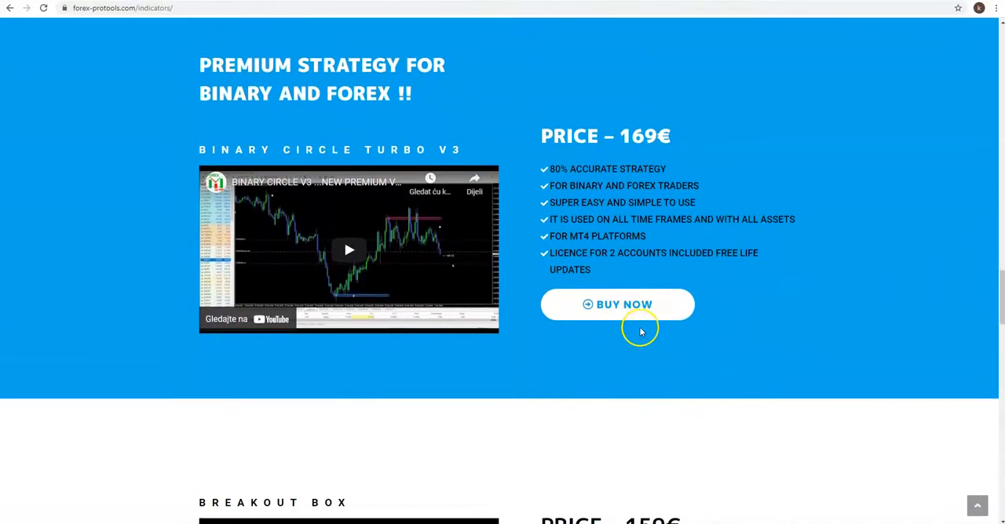
pyautogui.scroll(-3)
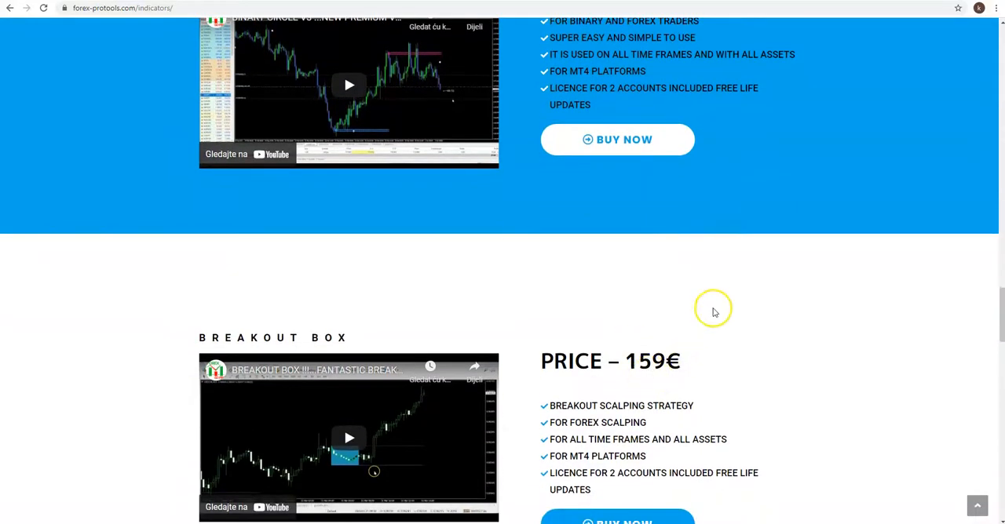
pyautogui.scroll(-3)
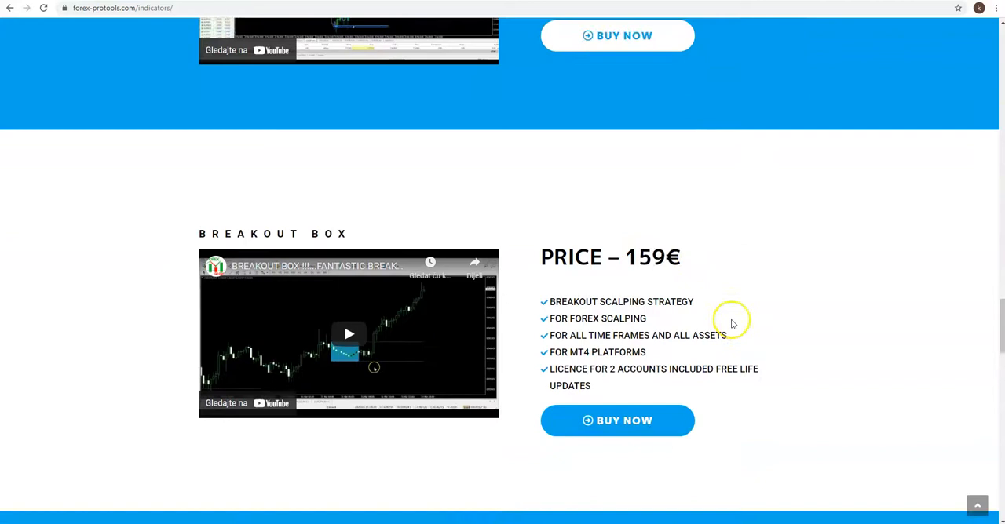
pyautogui.scroll(-3)
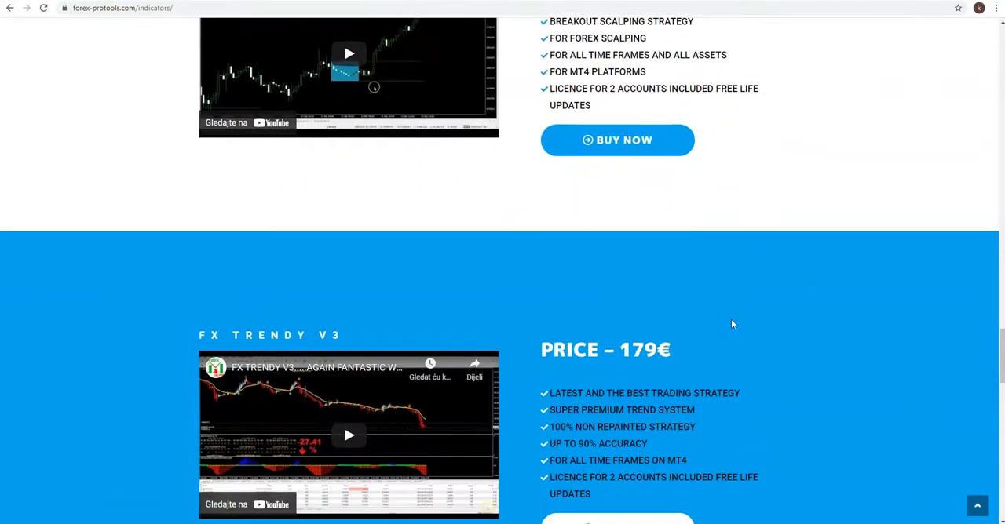
pyautogui.scroll(-3)
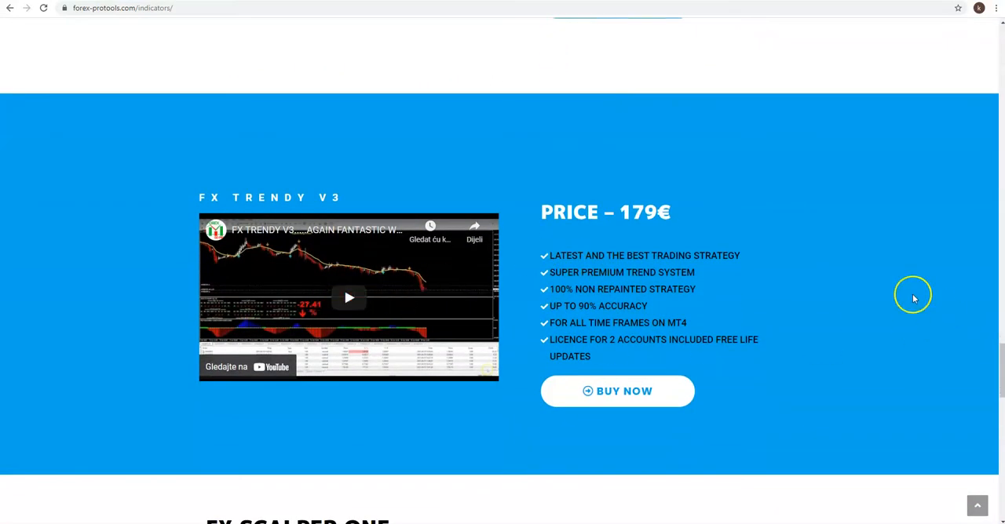
pyautogui.moveTo(851, 306)
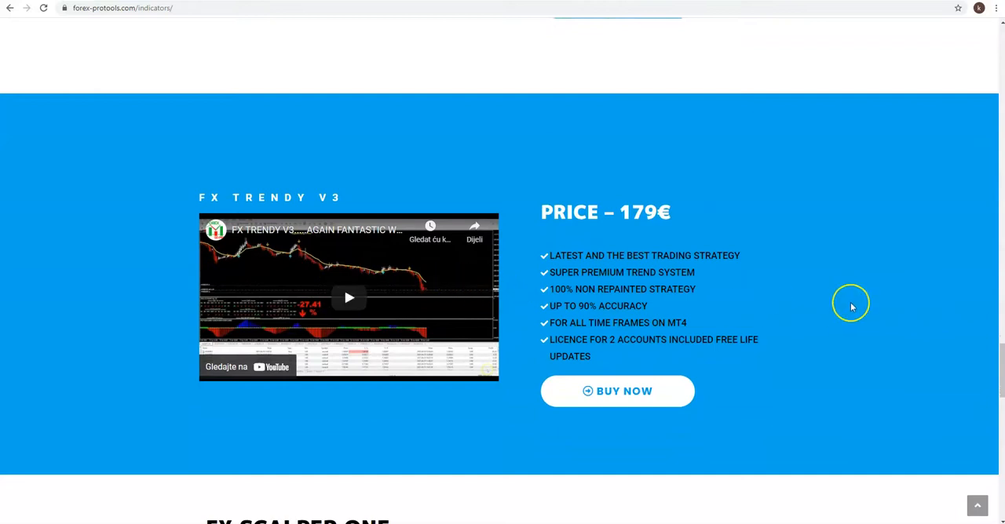
pyautogui.moveTo(852, 306)
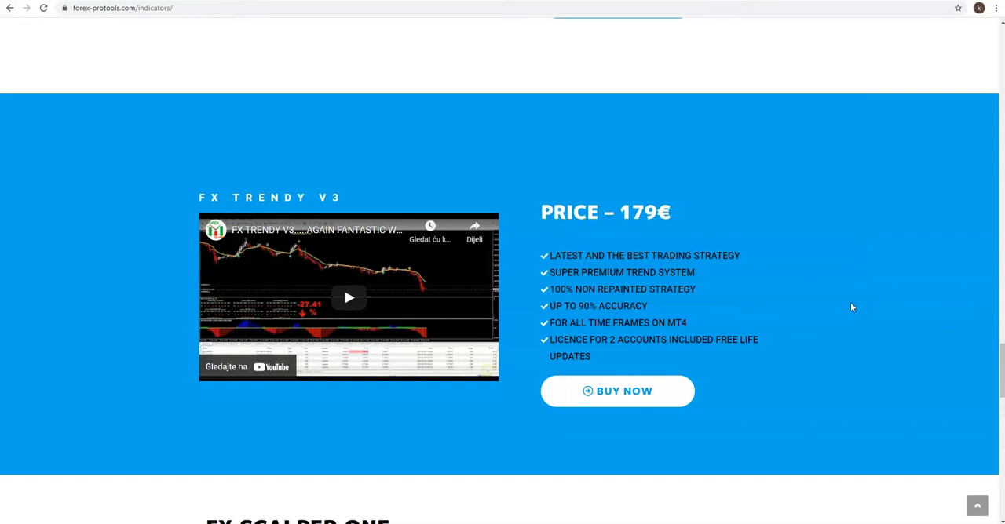
pyautogui.moveTo(740, 285)
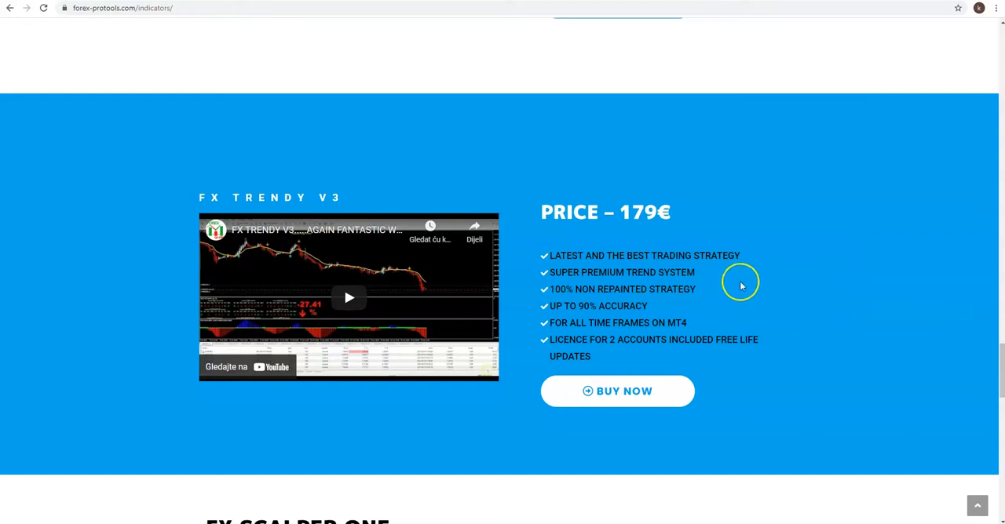
pyautogui.moveTo(776, 322)
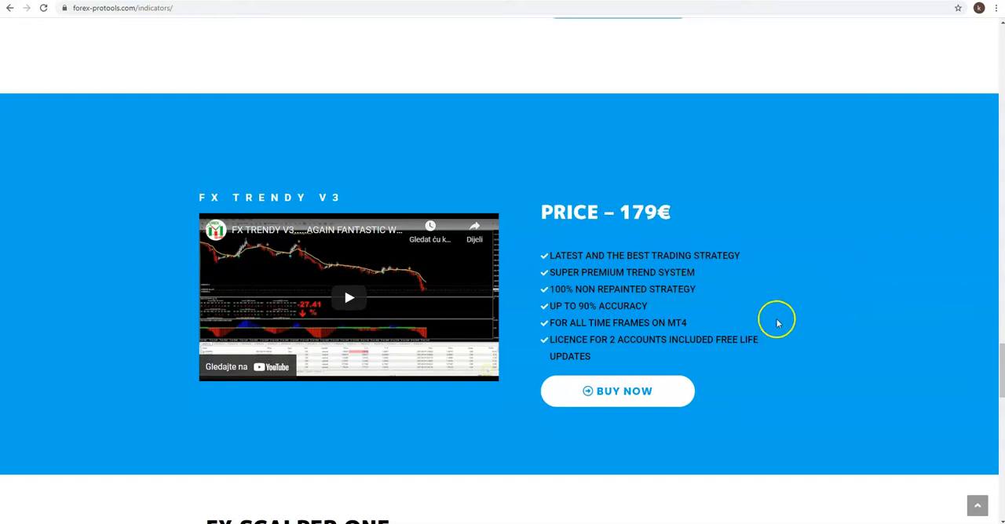
pyautogui.moveTo(628, 275)
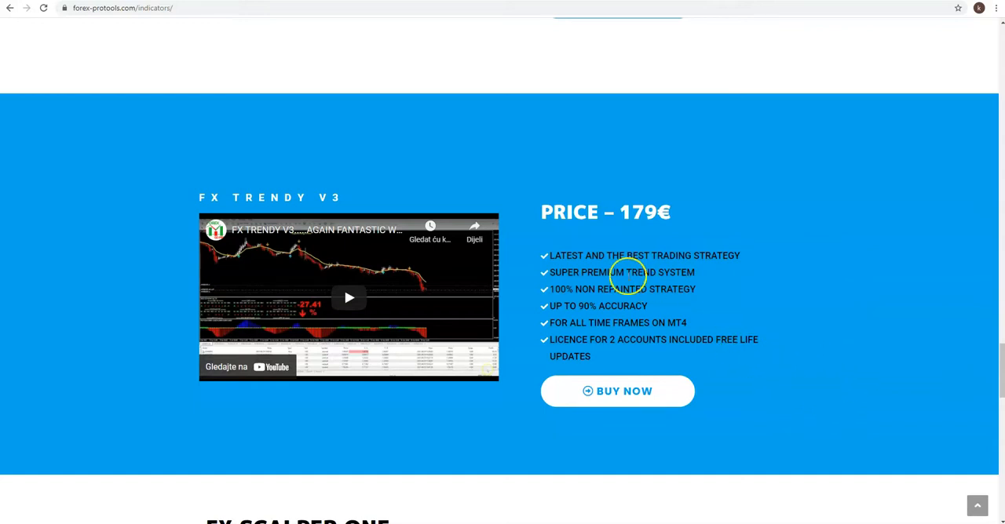
# Step: Highlight the FX Trendy V3 price of 179€
pyautogui.doubleClick(650, 212)
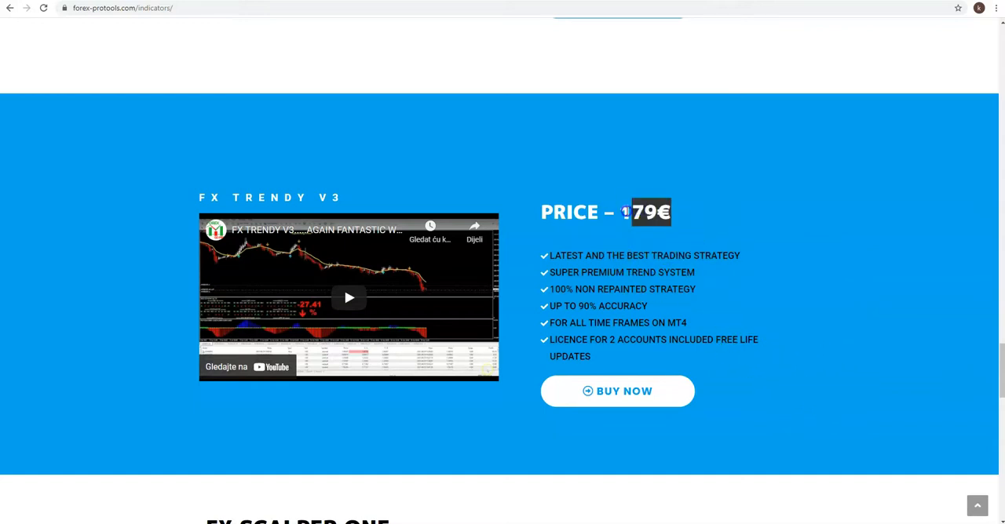
pyautogui.scroll(-3)
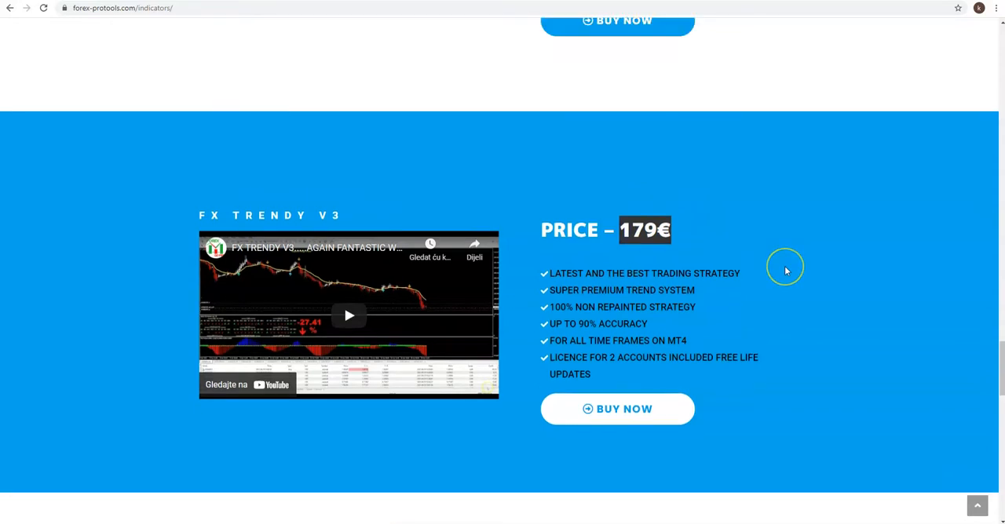
pyautogui.scroll(3)
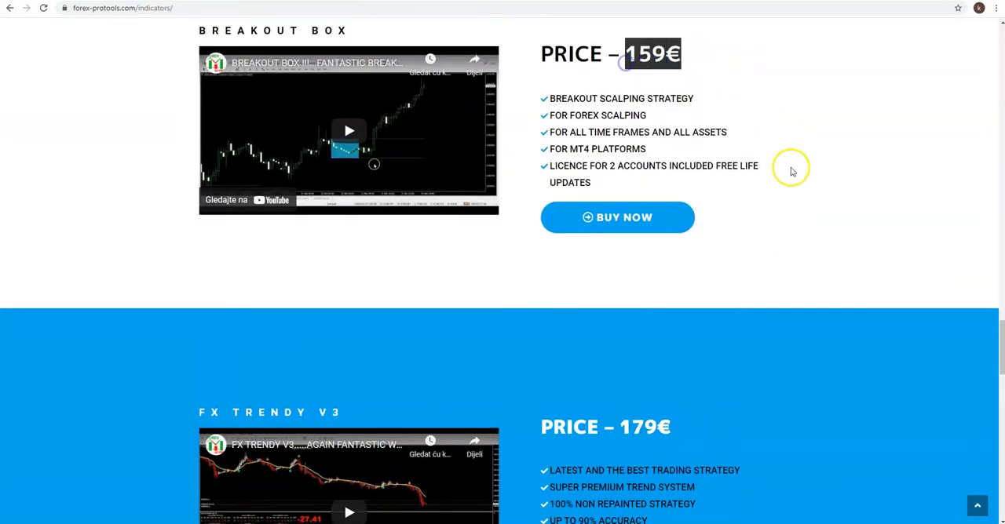
pyautogui.moveTo(817, 371)
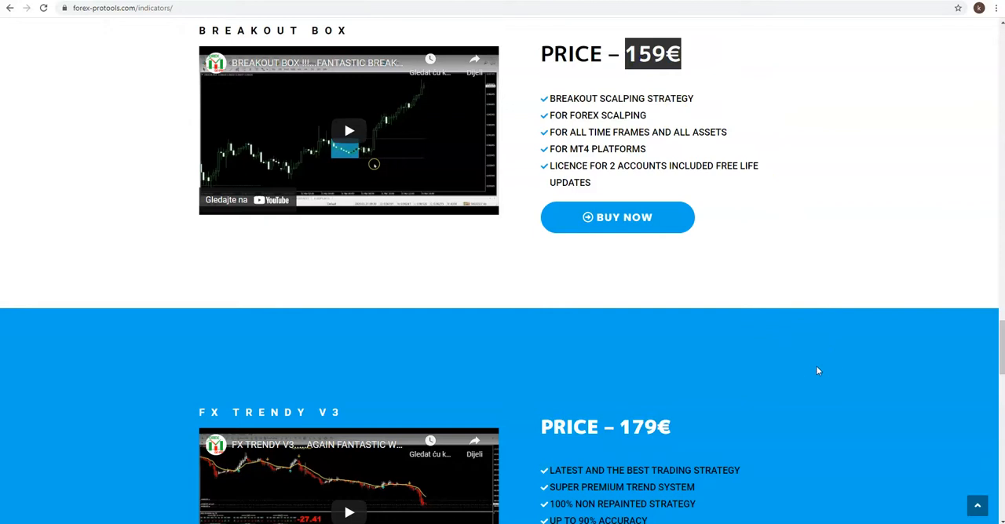
# Step: Scroll down to FX Scalper One and highlight its 149€ price
pyautogui.scroll(-3)
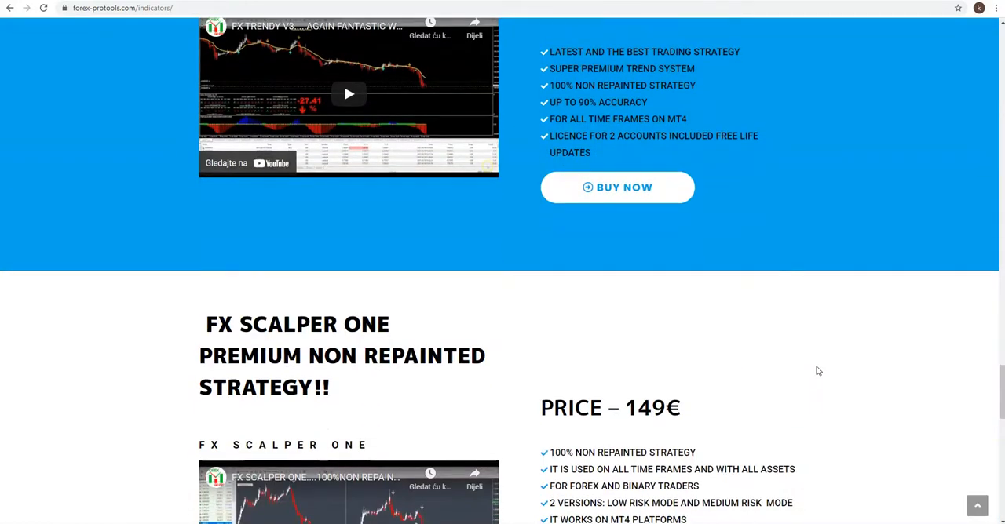
pyautogui.scroll(-3)
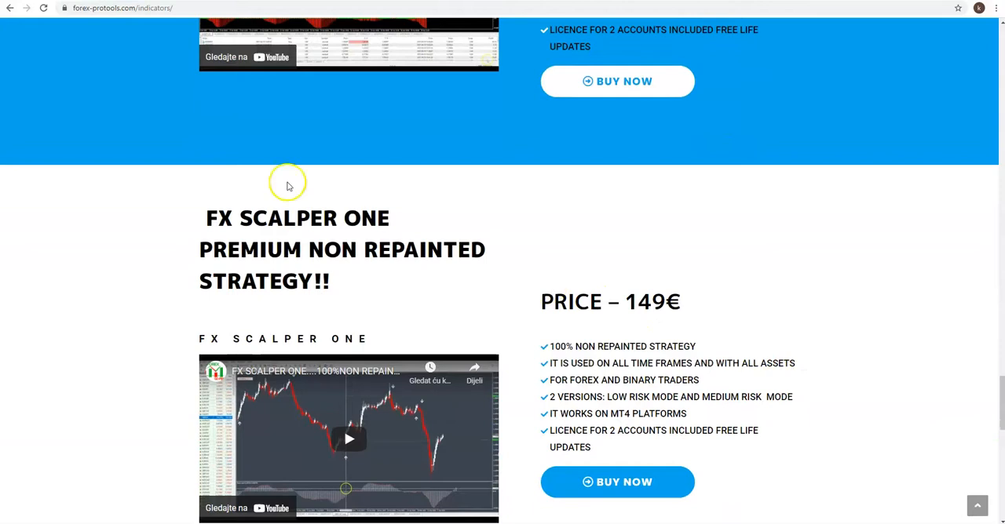
pyautogui.moveTo(382, 223)
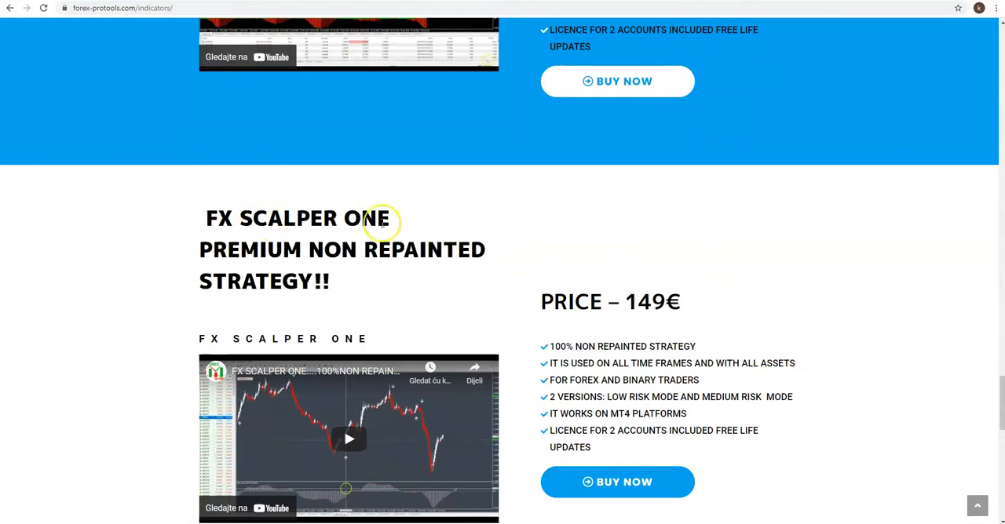
pyautogui.doubleClick(651, 302)
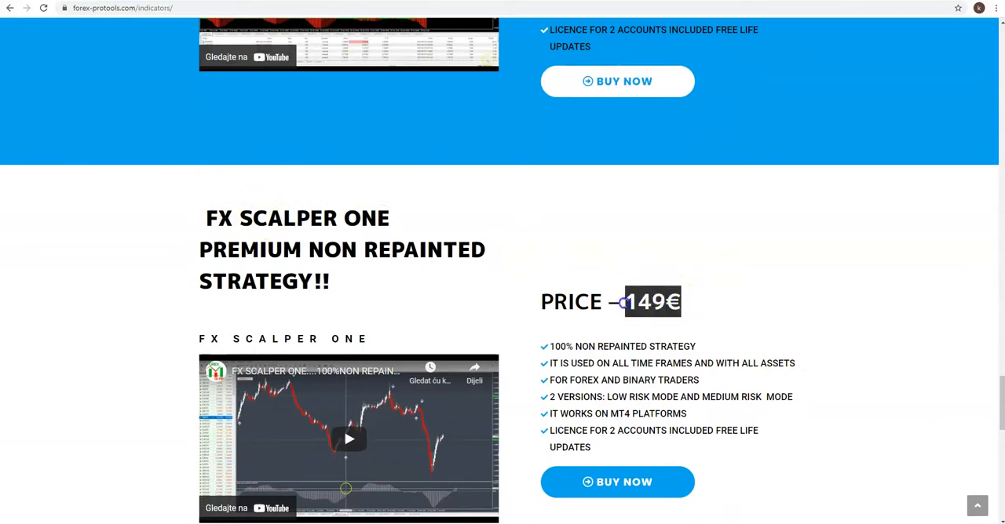
pyautogui.scroll(3)
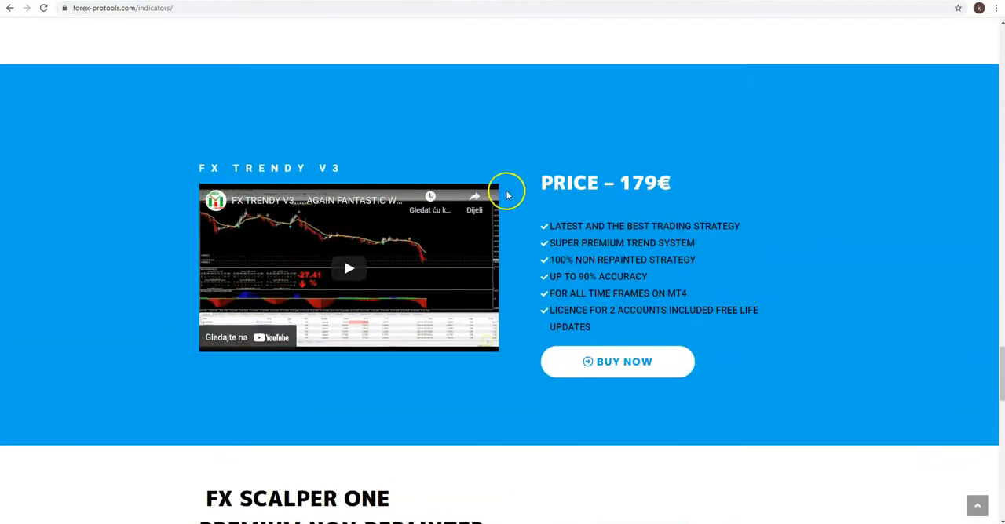
pyautogui.moveTo(655, 183)
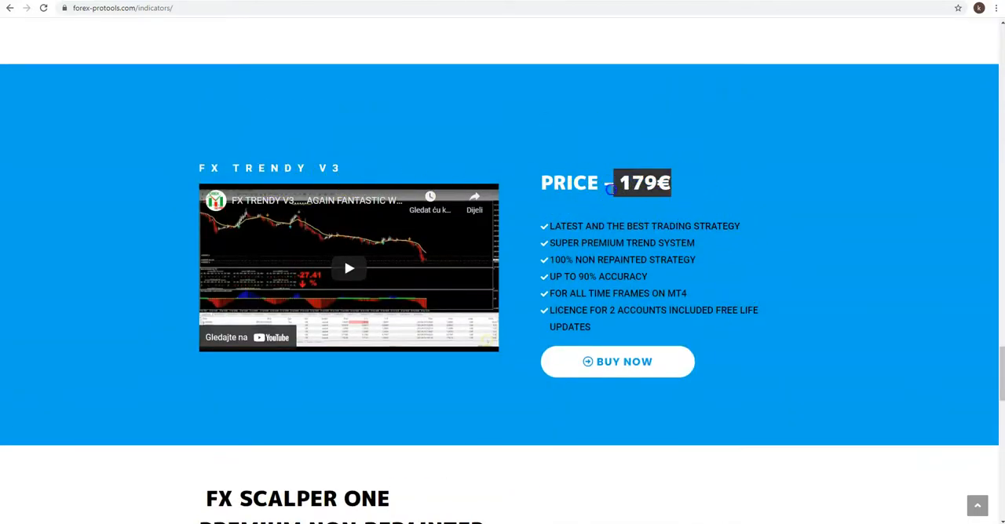
# Step: Scroll back to FX Trendy V3 and highlight its 179€ price
pyautogui.scroll(-3)
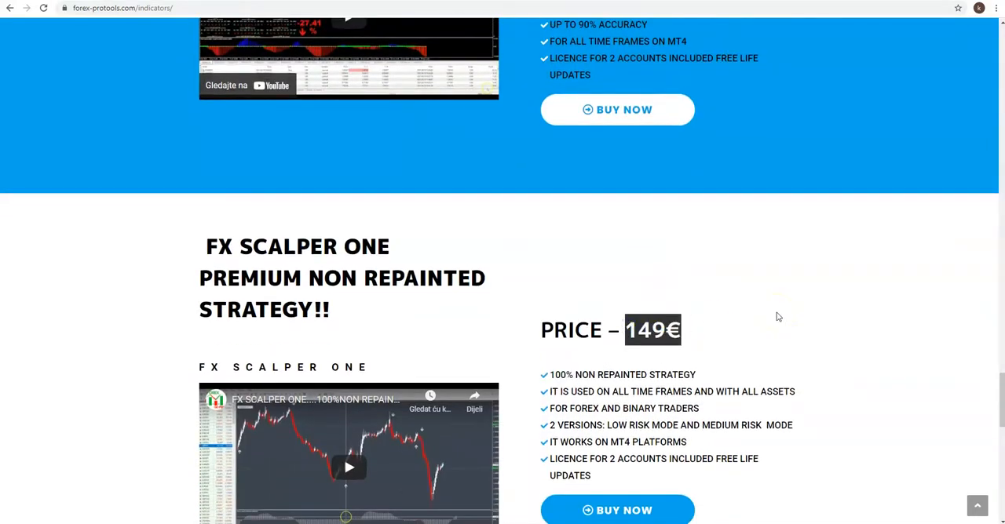
pyautogui.scroll(-3)
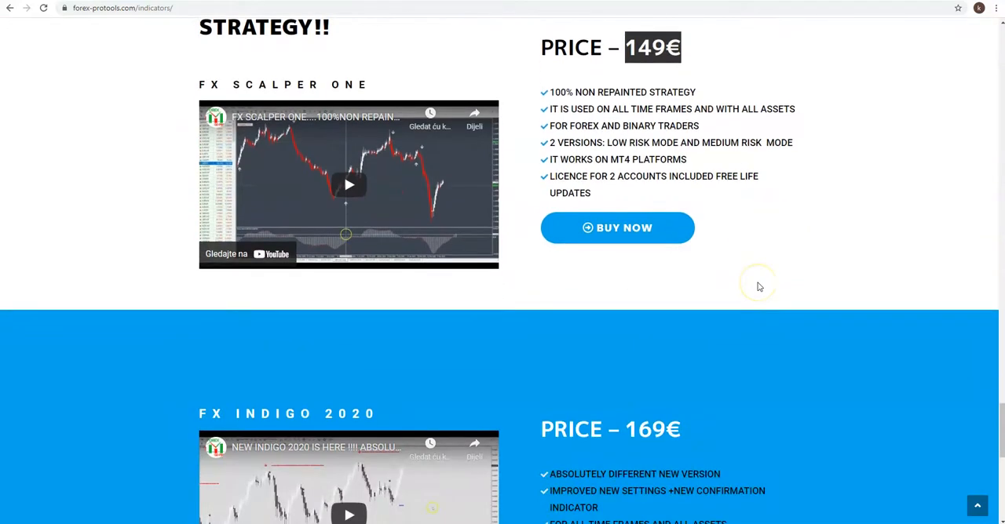
pyautogui.scroll(-3)
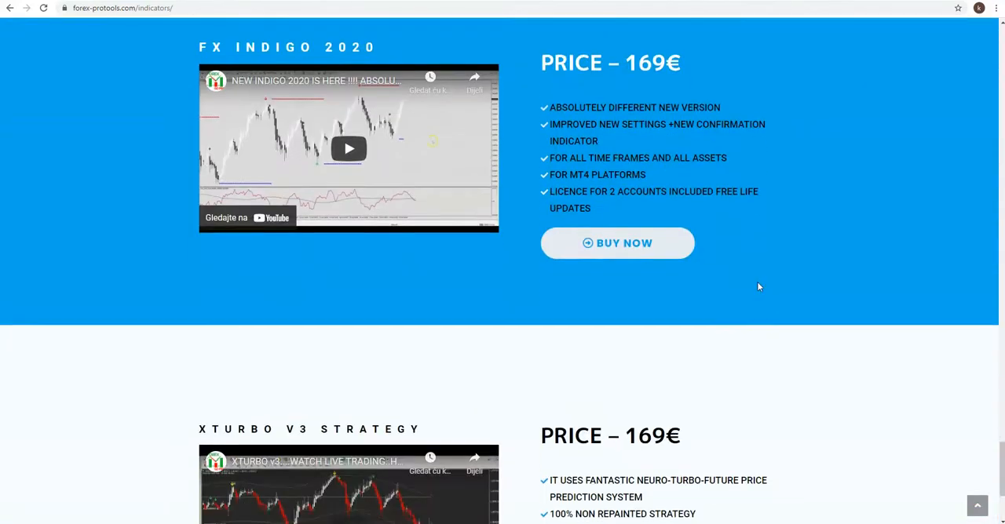
pyautogui.scroll(-3)
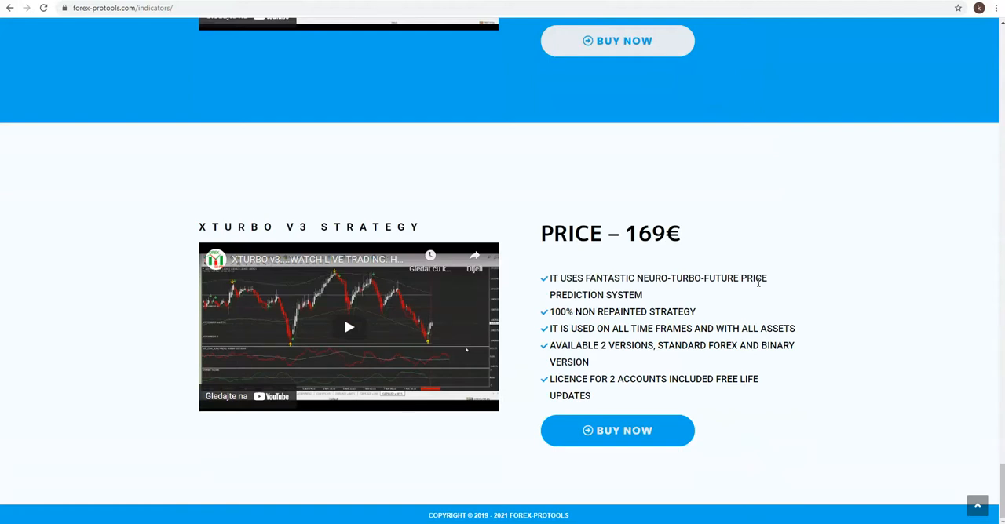
pyautogui.doubleClick(652, 233)
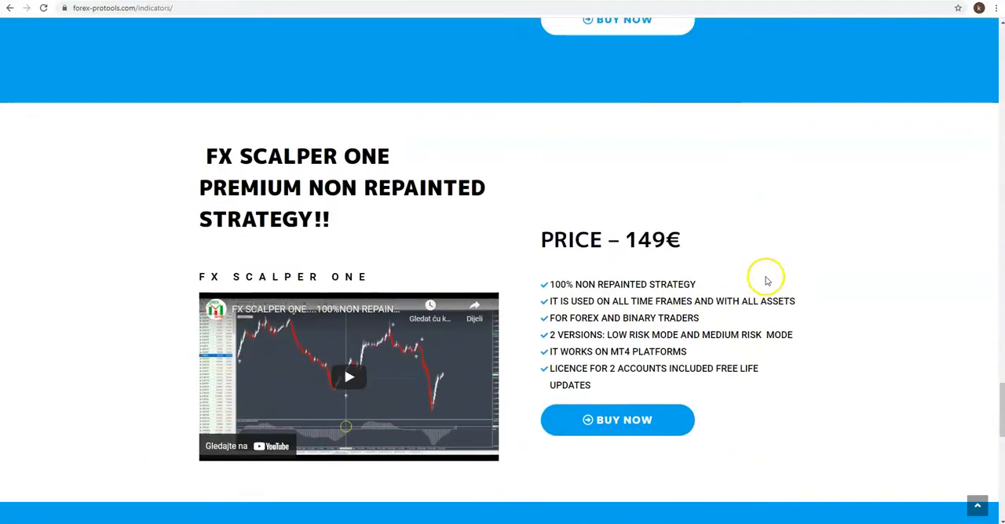
# Step: Review the remaining indicator prices, then go to the Expert Advisers page
pyautogui.scroll(-3)
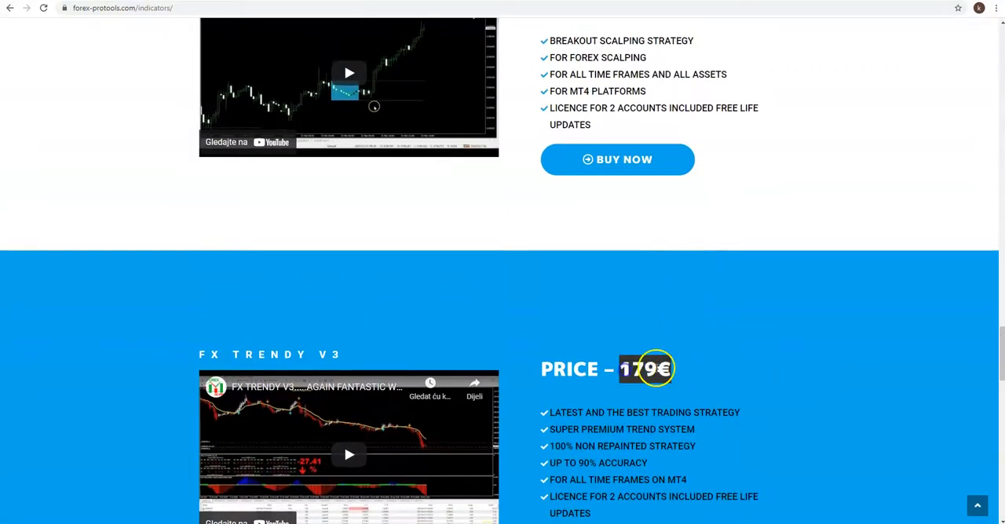
pyautogui.scroll(-3)
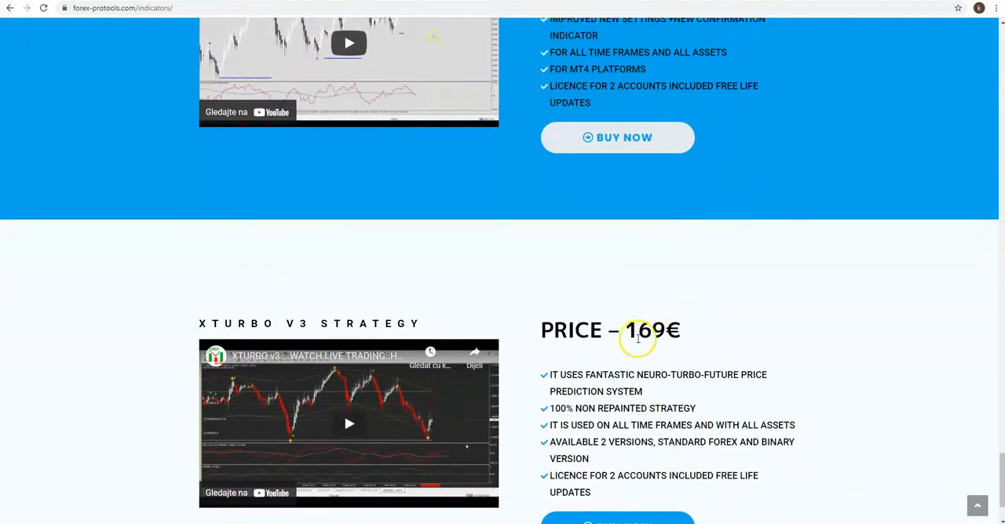
pyautogui.scroll(3)
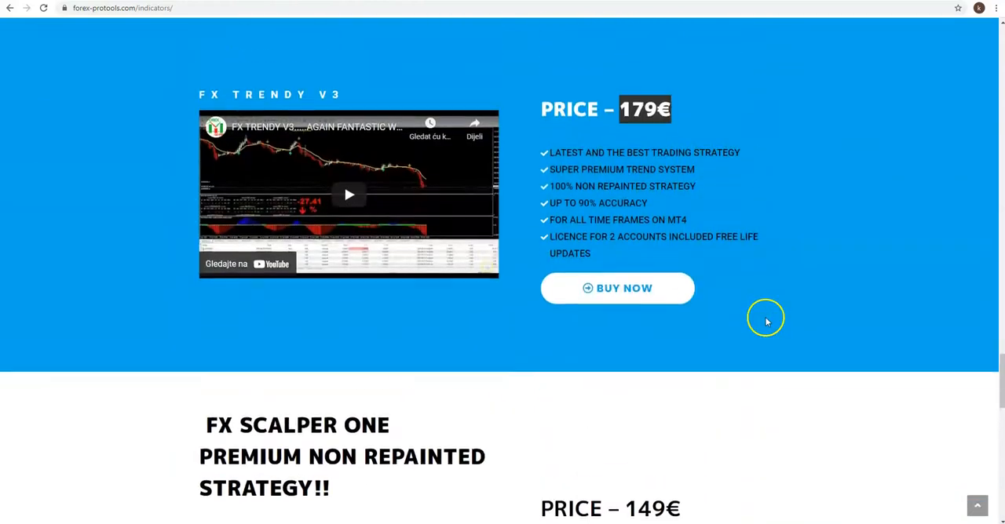
pyautogui.scroll(-3)
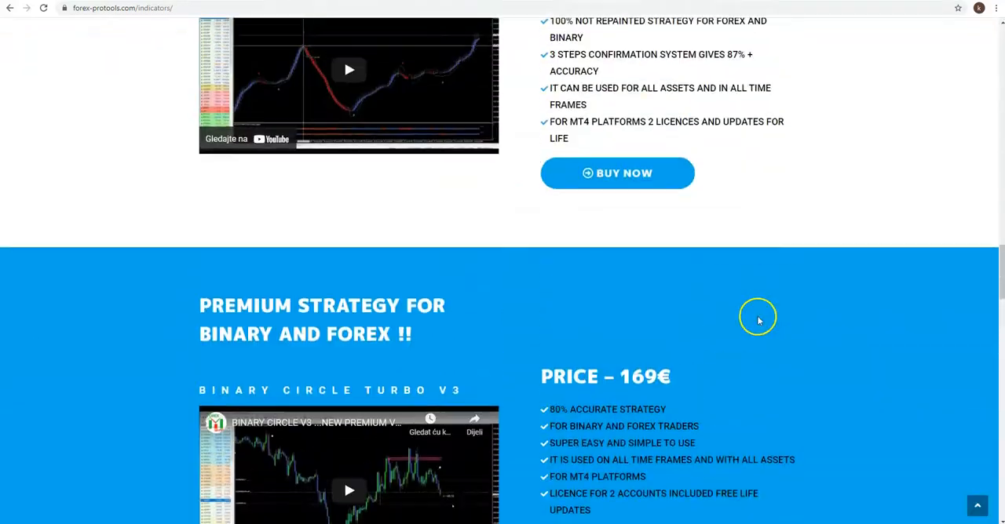
pyautogui.scroll(-3)
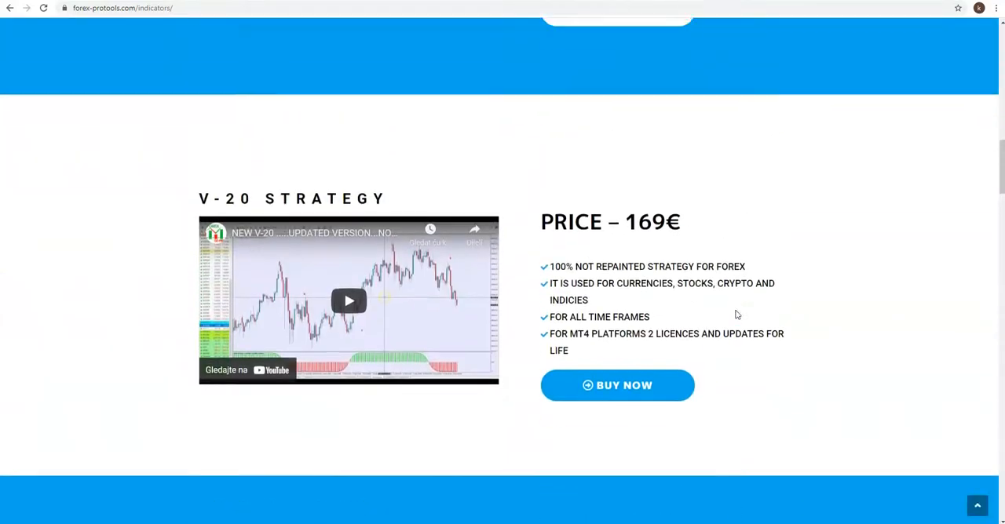
pyautogui.scroll(3)
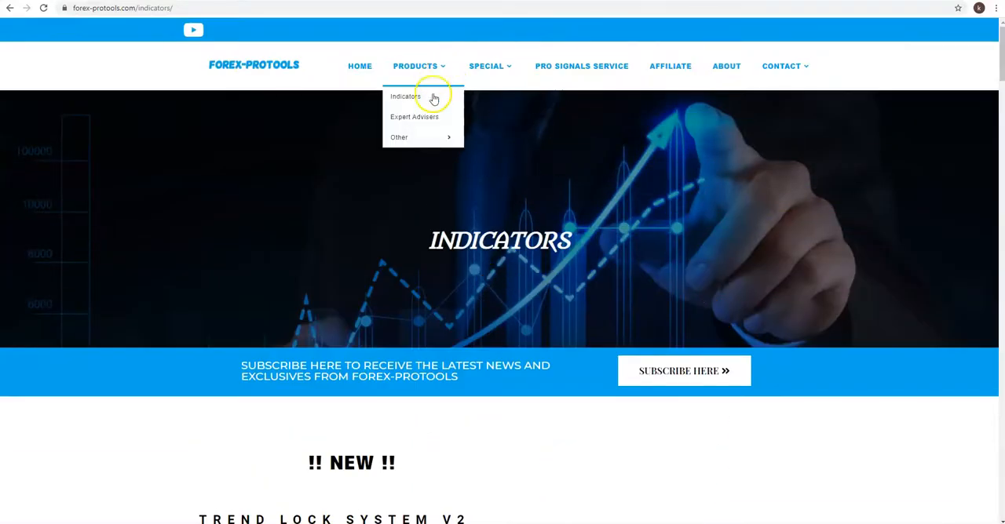
pyautogui.moveTo(415, 117)
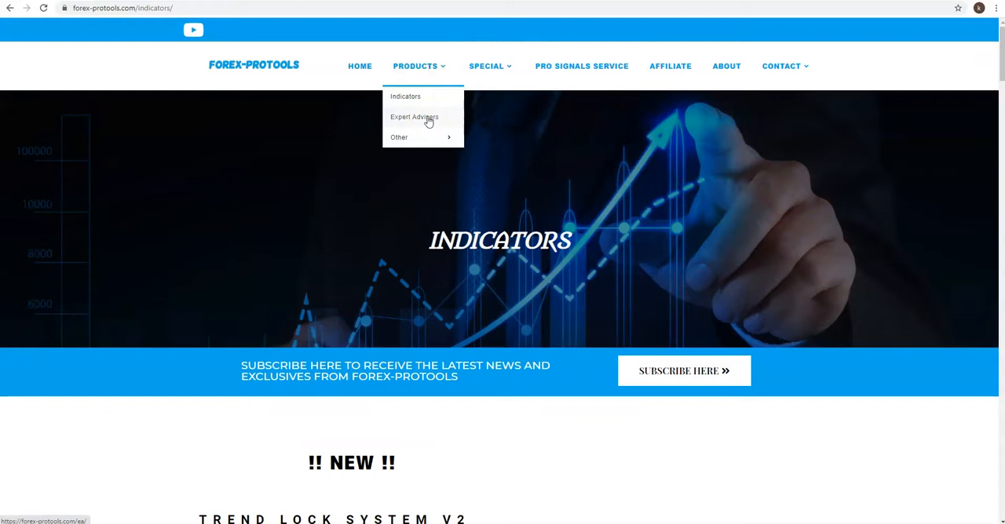
pyautogui.click(414, 117)
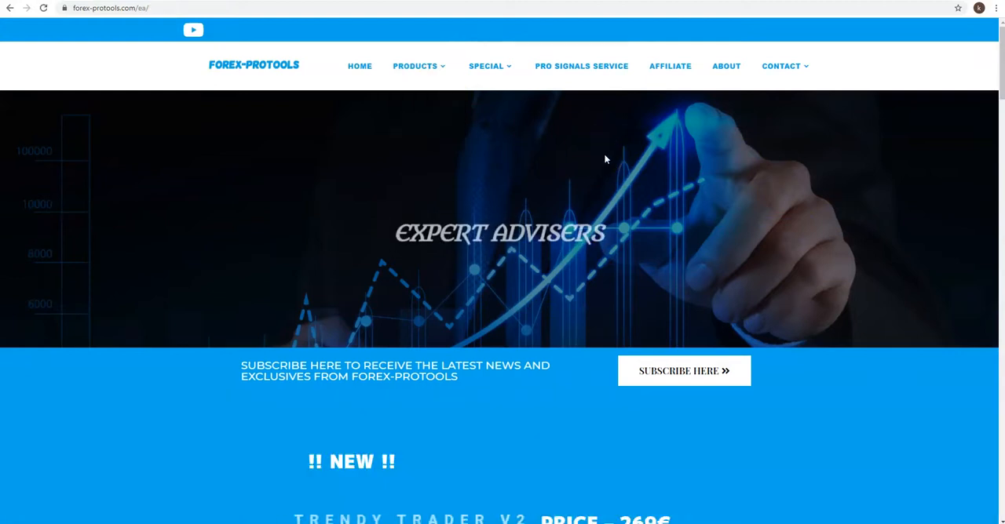
# Step: Scroll past Trendy Trader V2 to the XTurbo Trader EA V21 offer at 219€
pyautogui.scroll(-3)
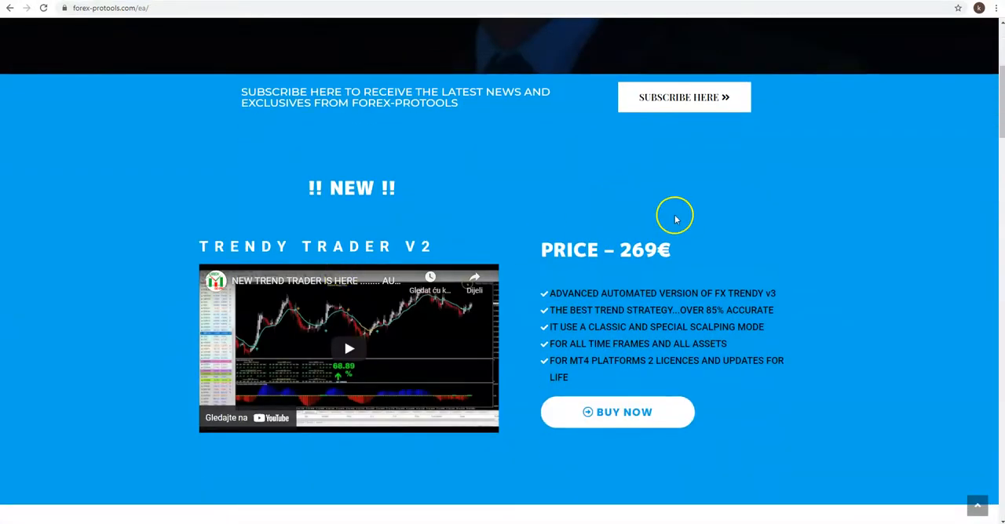
pyautogui.moveTo(697, 236)
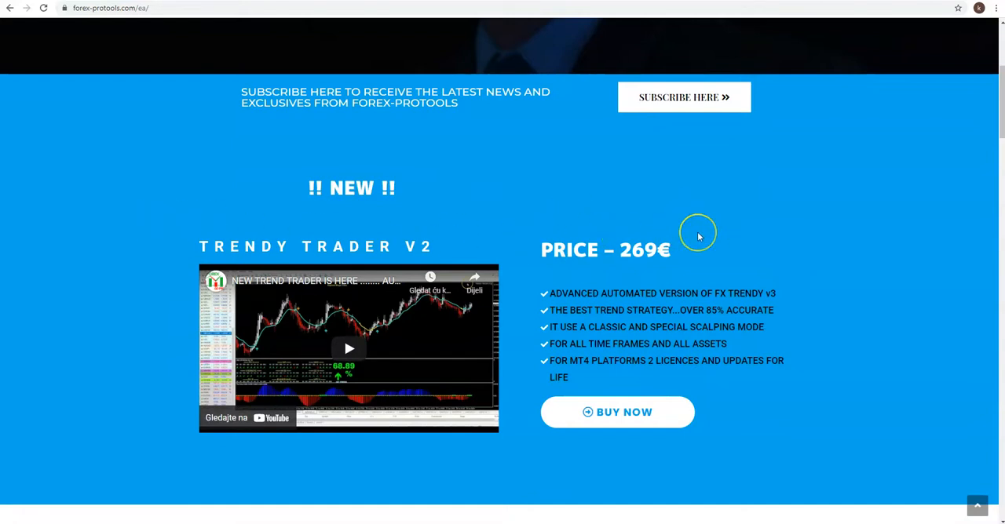
pyautogui.scroll(-3)
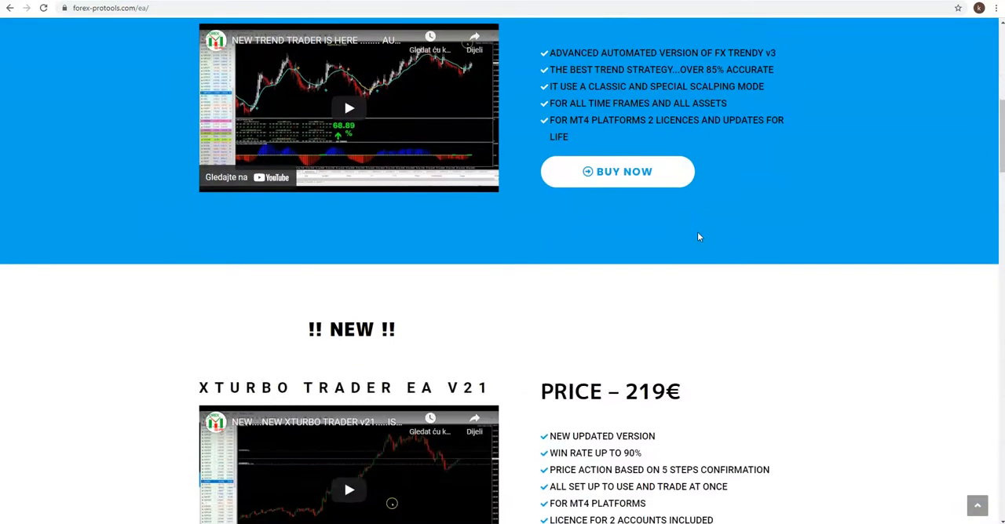
pyautogui.scroll(-3)
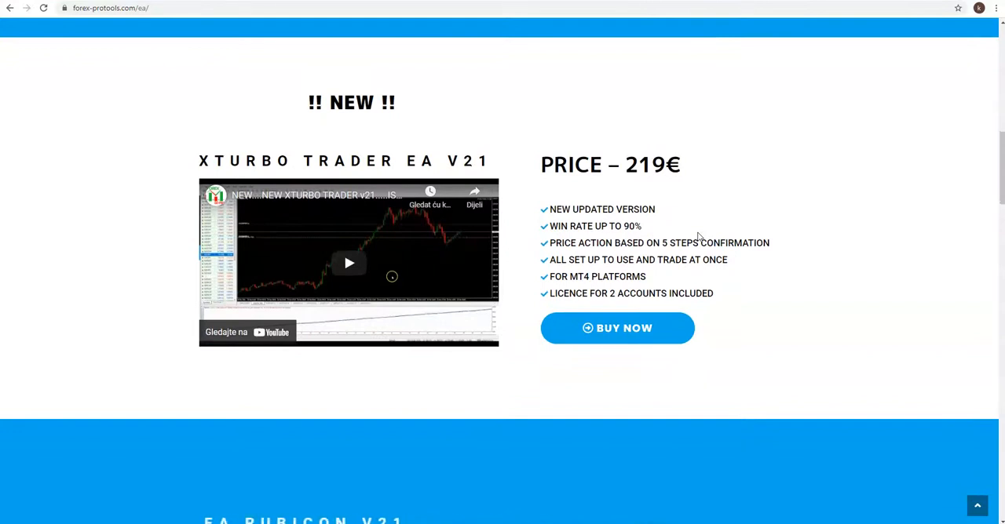
pyautogui.scroll(-3)
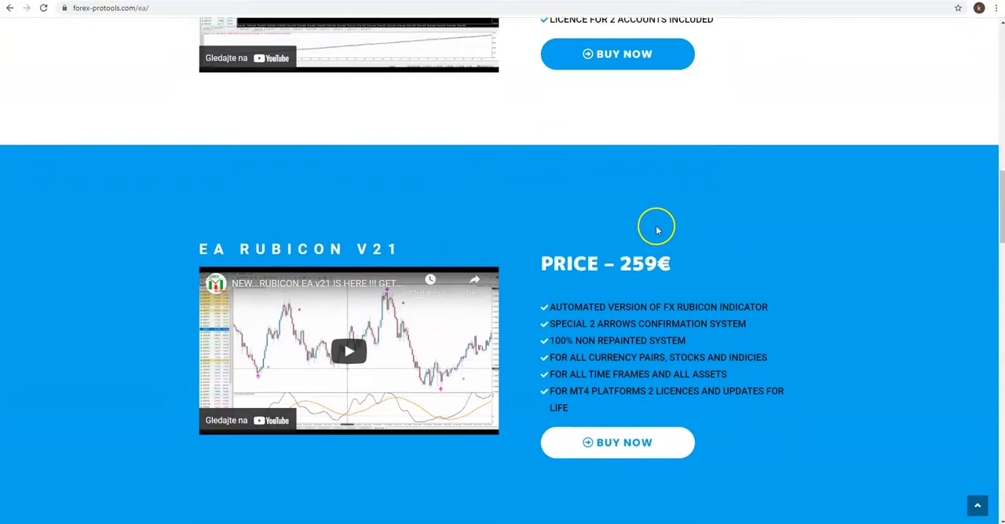
pyautogui.scroll(-3)
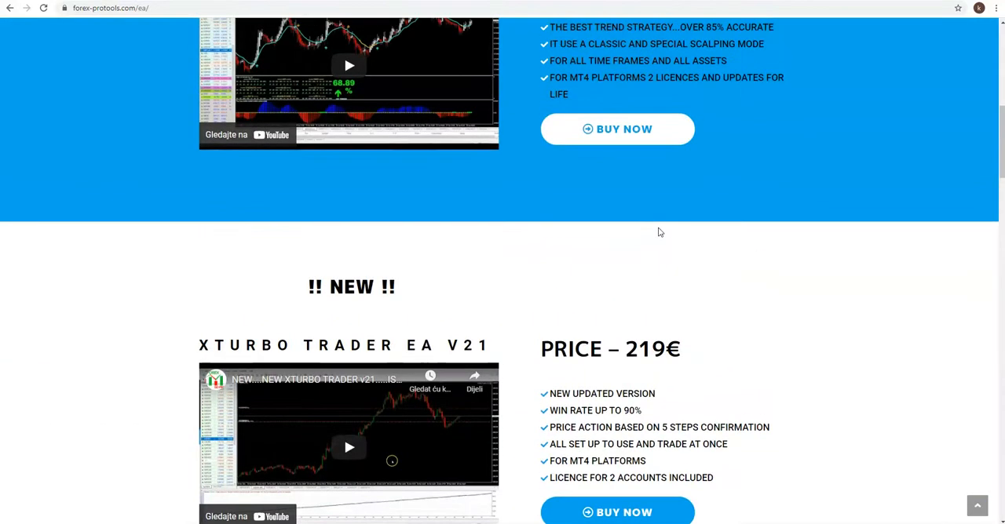
pyautogui.scroll(-3)
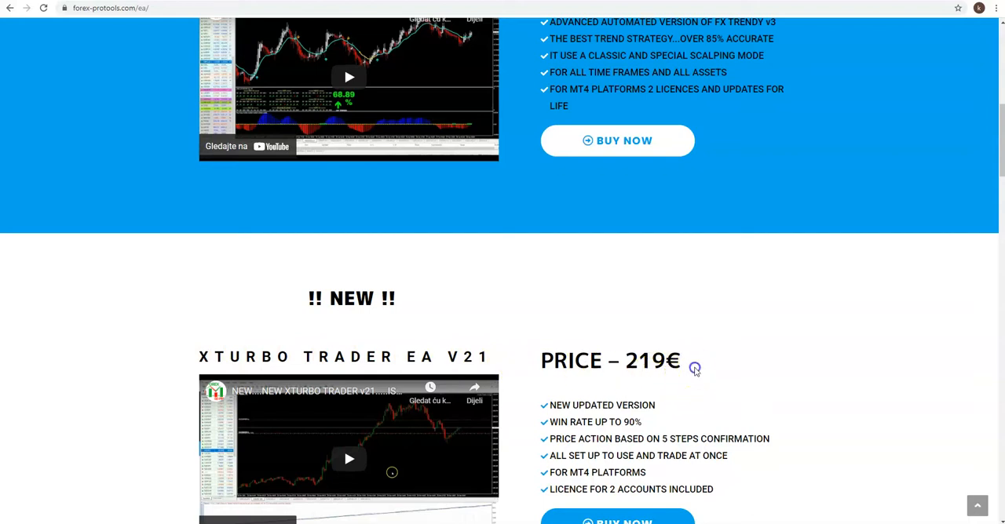
pyautogui.scroll(3)
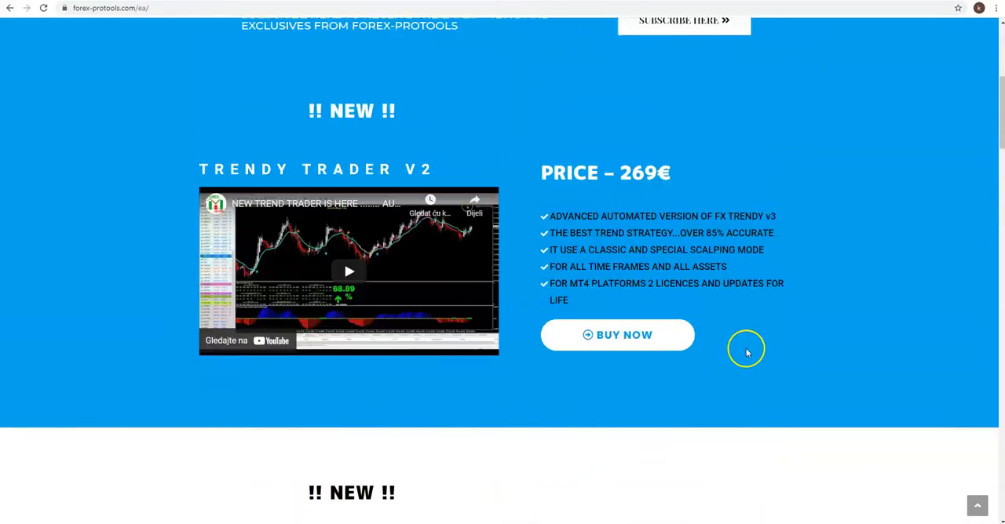
pyautogui.scroll(3)
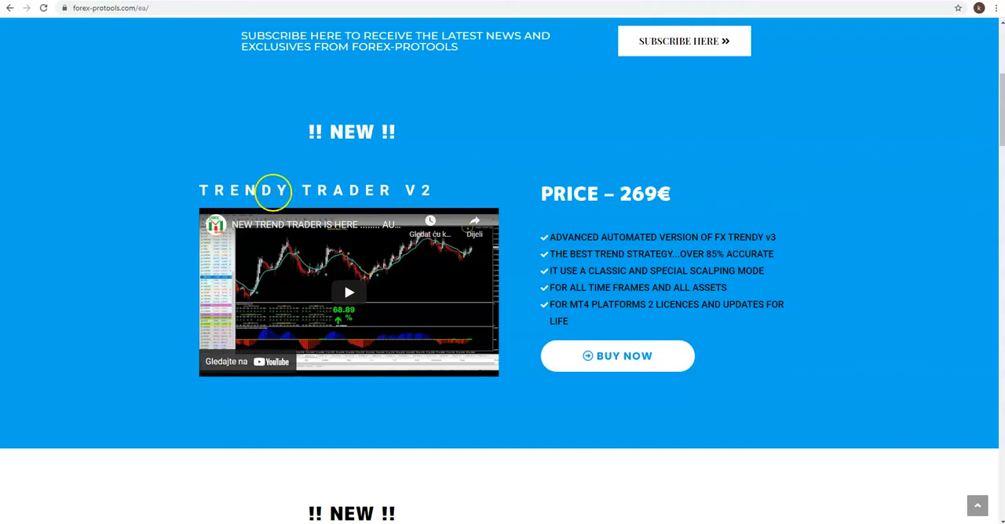
pyautogui.moveTo(434, 194)
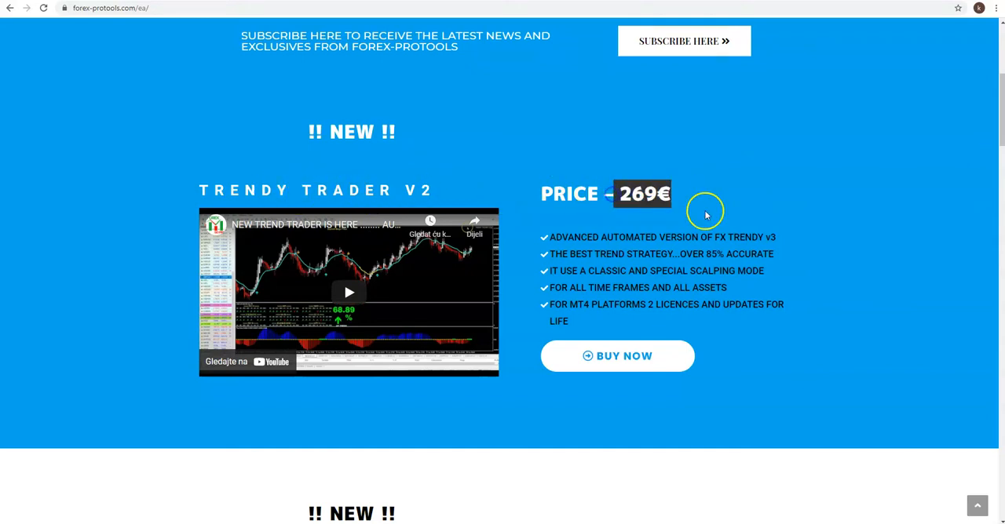
pyautogui.scroll(-3)
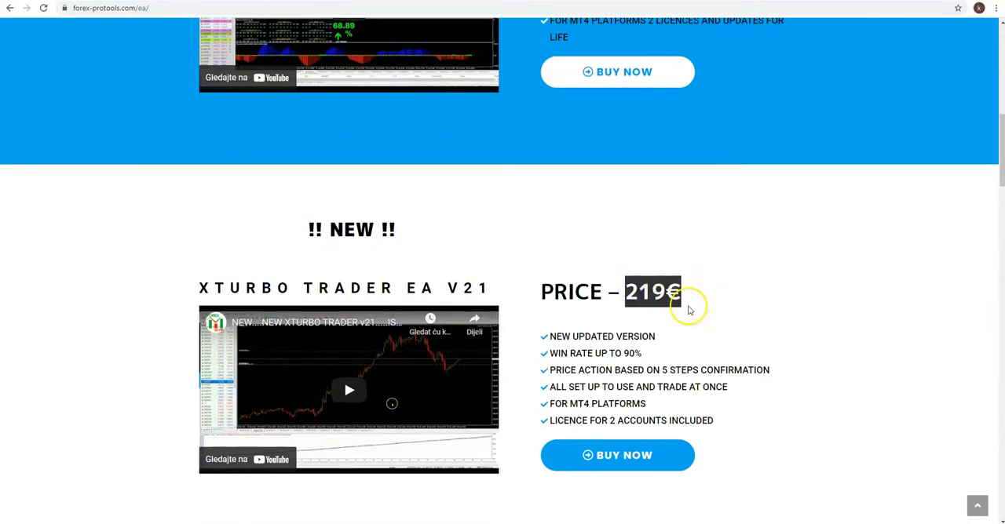
pyautogui.scroll(3)
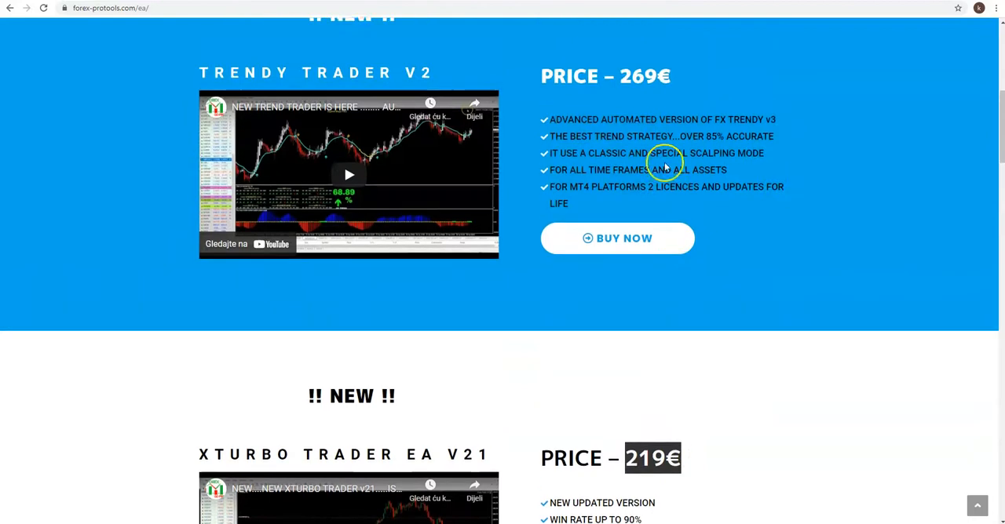
pyautogui.scroll(-3)
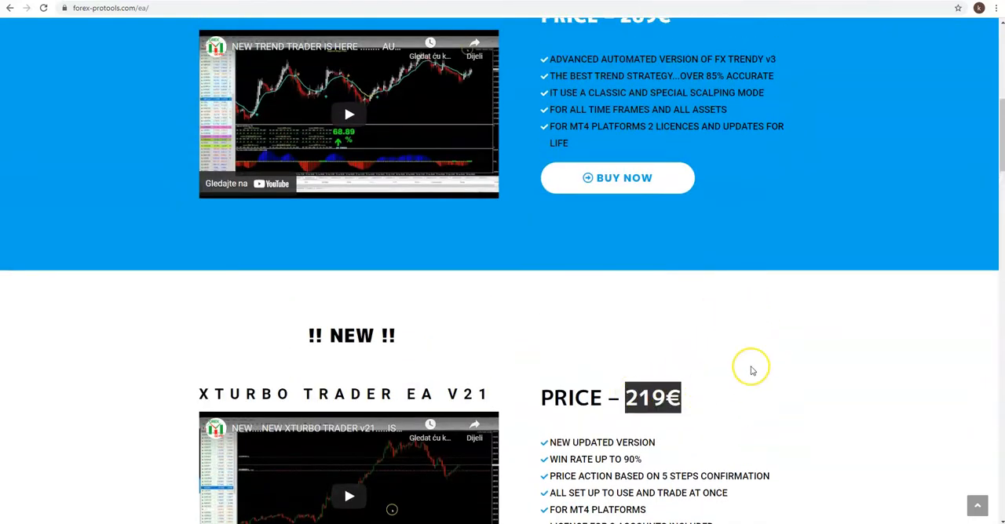
pyautogui.moveTo(751, 371)
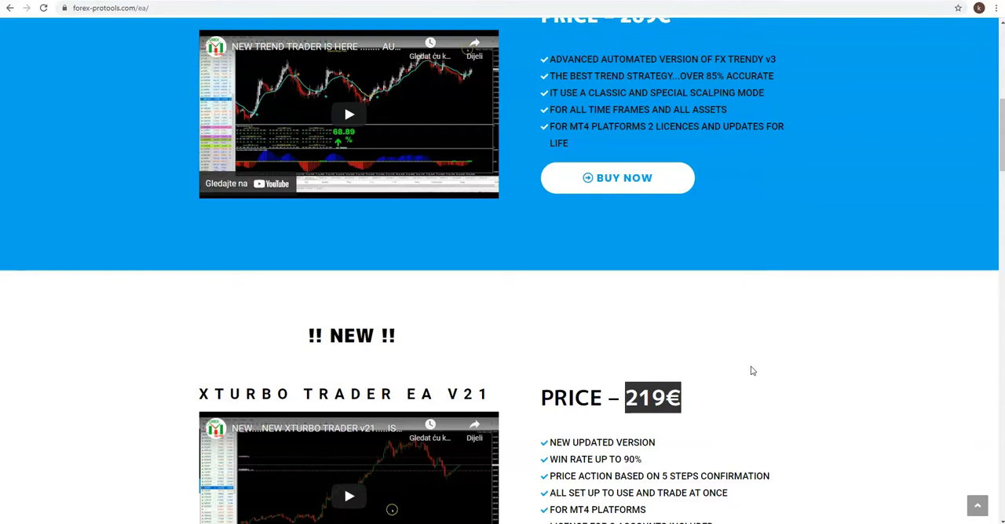
pyautogui.moveTo(777, 391)
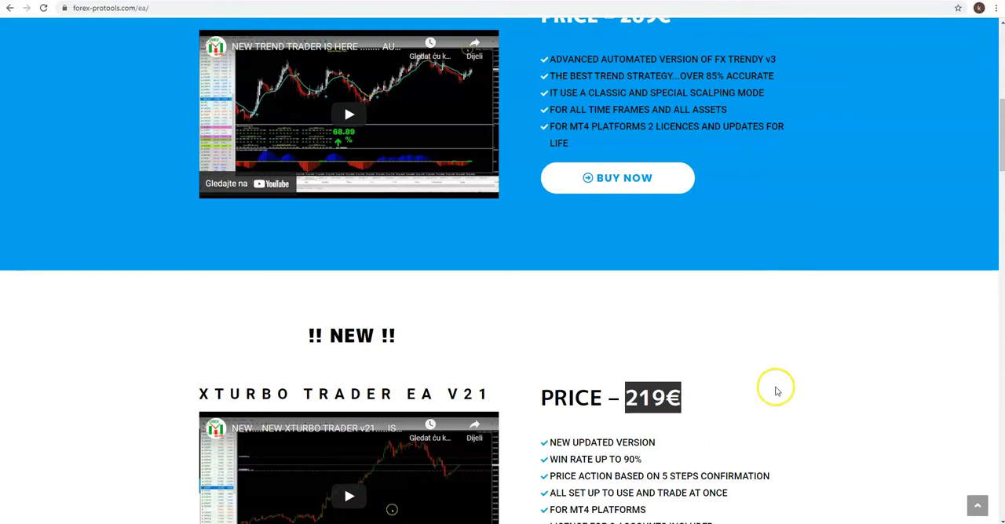
# Step: Scroll past Rubicon, Ultra Fast Scalper and Indigo Trader to Breakout Plus EA V1 at 199€
pyautogui.scroll(-3)
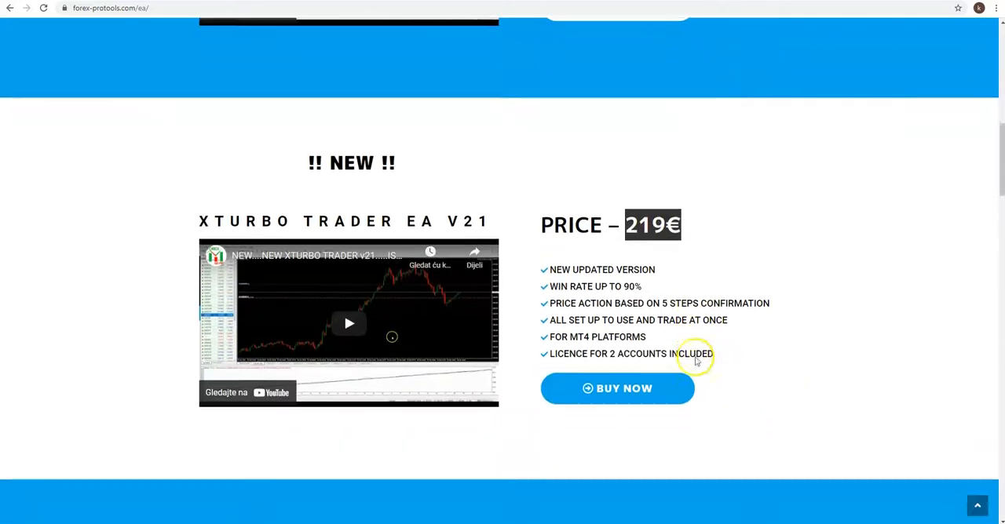
pyautogui.scroll(-3)
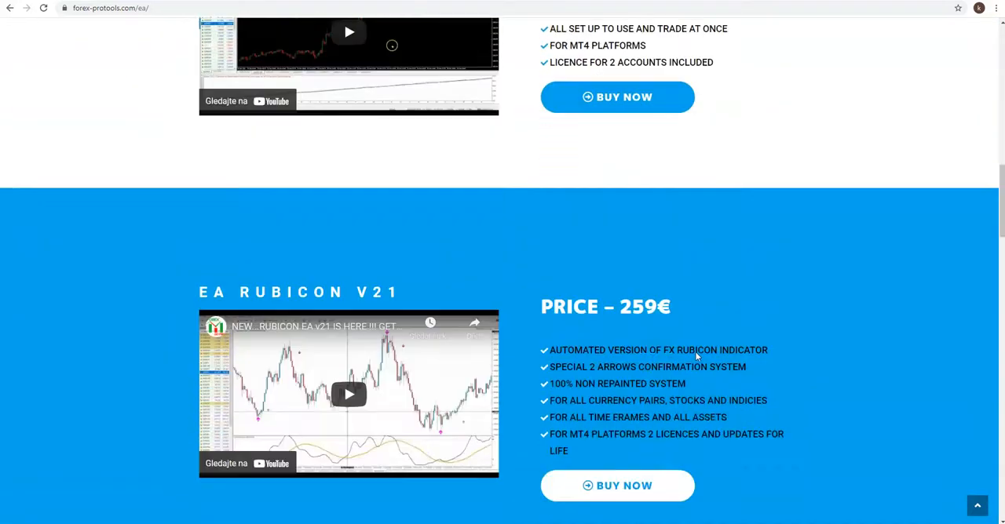
pyautogui.scroll(-3)
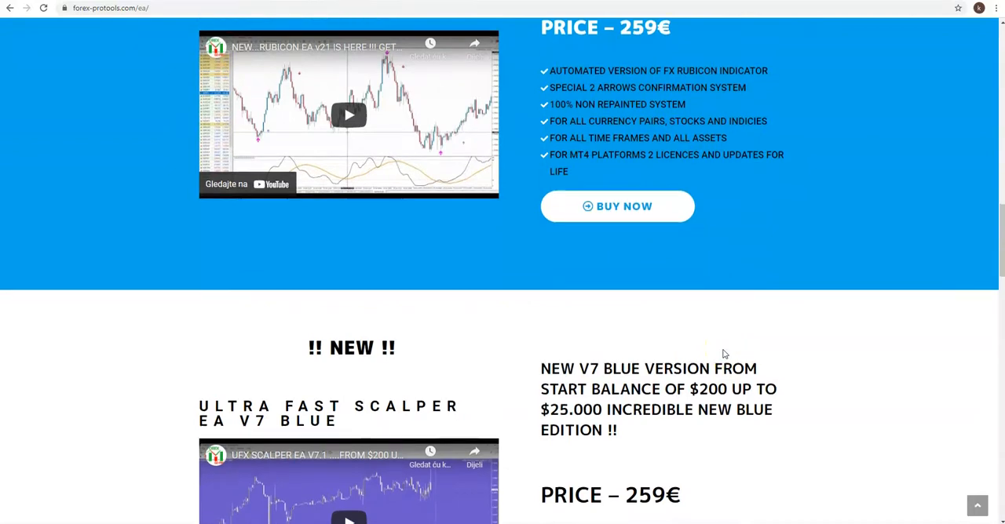
pyautogui.scroll(-3)
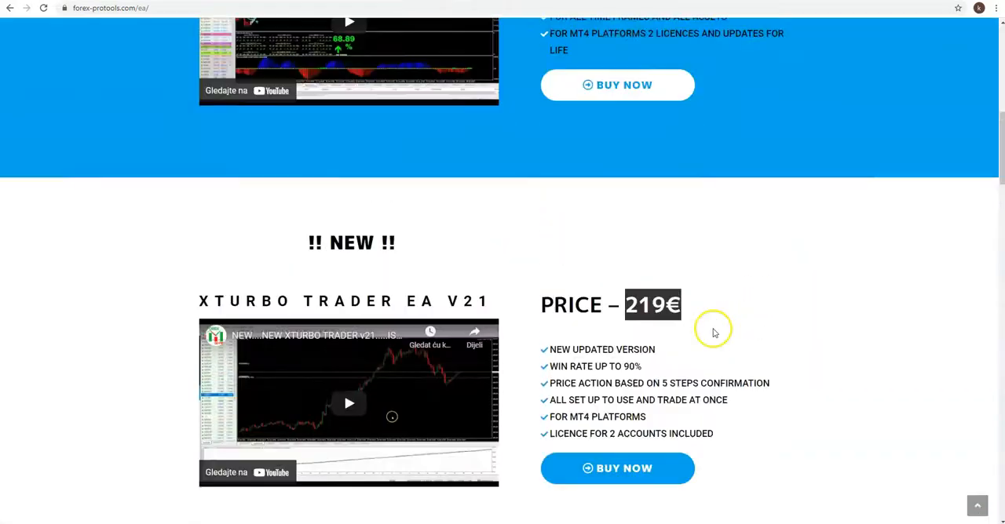
pyautogui.scroll(3)
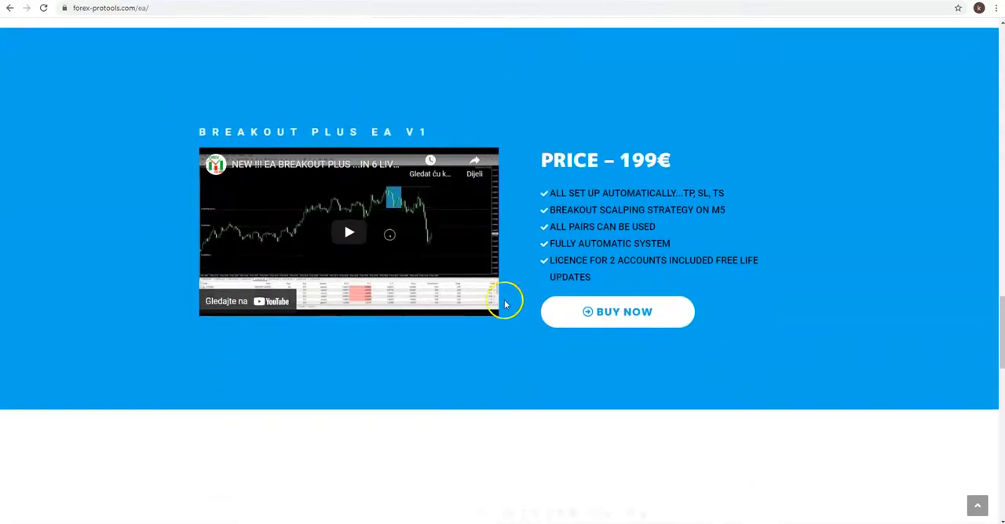
pyautogui.scroll(-3)
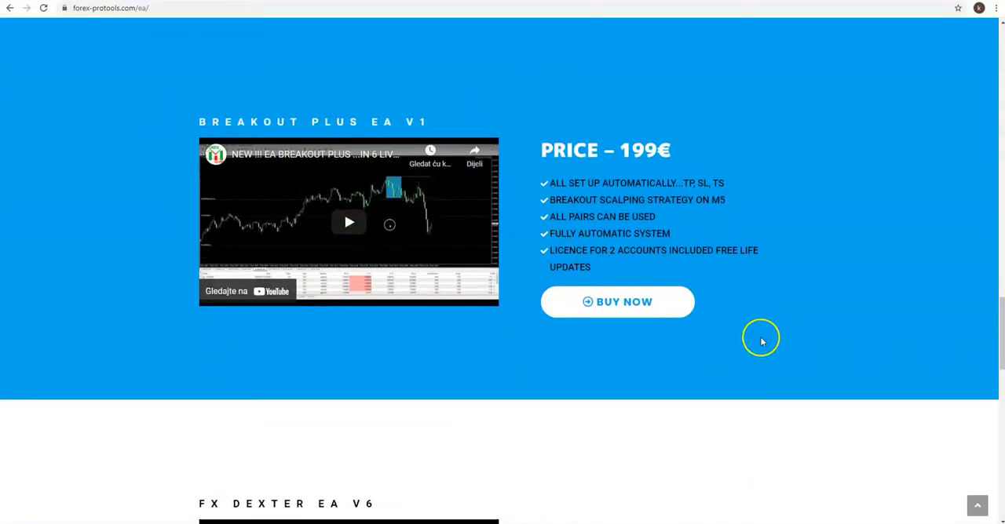
pyautogui.scroll(-3)
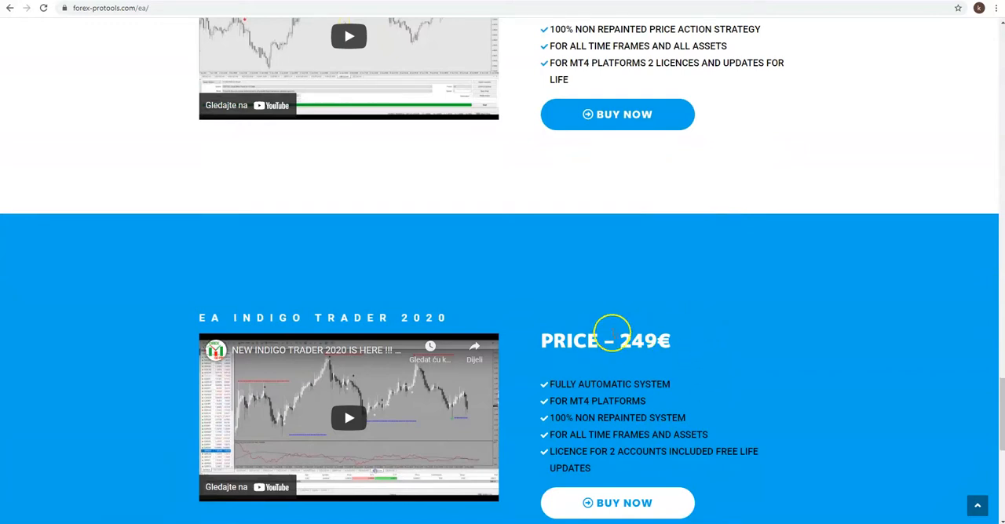
pyautogui.scroll(3)
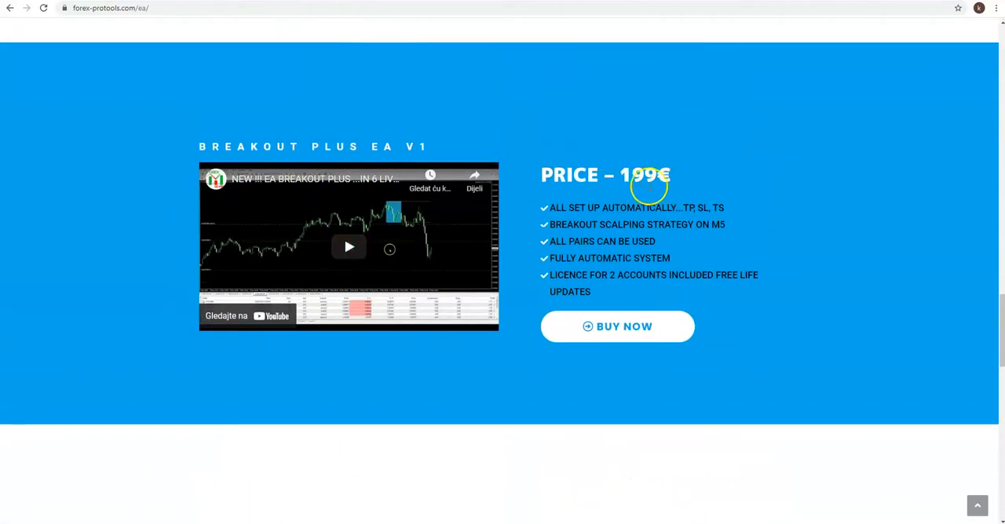
# Step: Highlight Breakout Plus EA V1's 199€ price, then scroll up to Ultra Fast Scalper EA V7 Blue
pyautogui.doubleClick(644, 175)
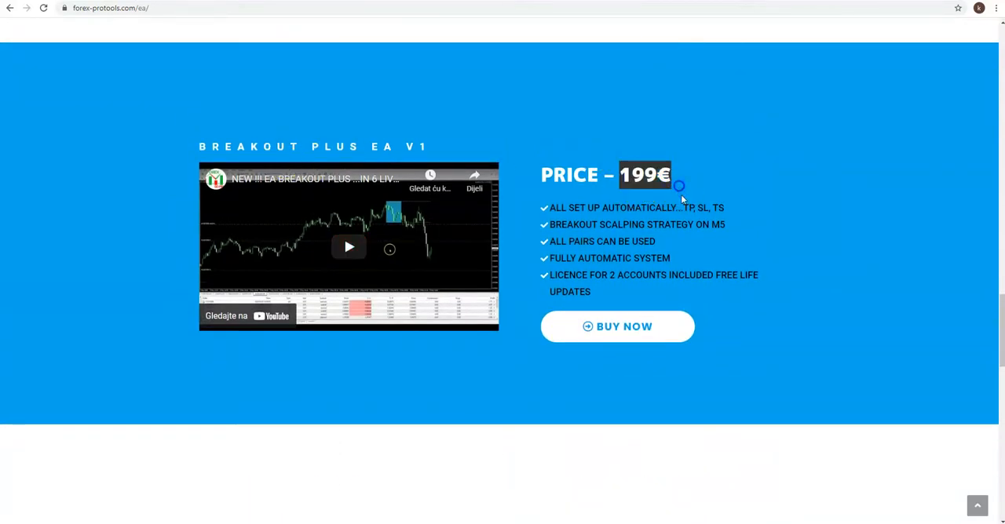
pyautogui.moveTo(761, 364)
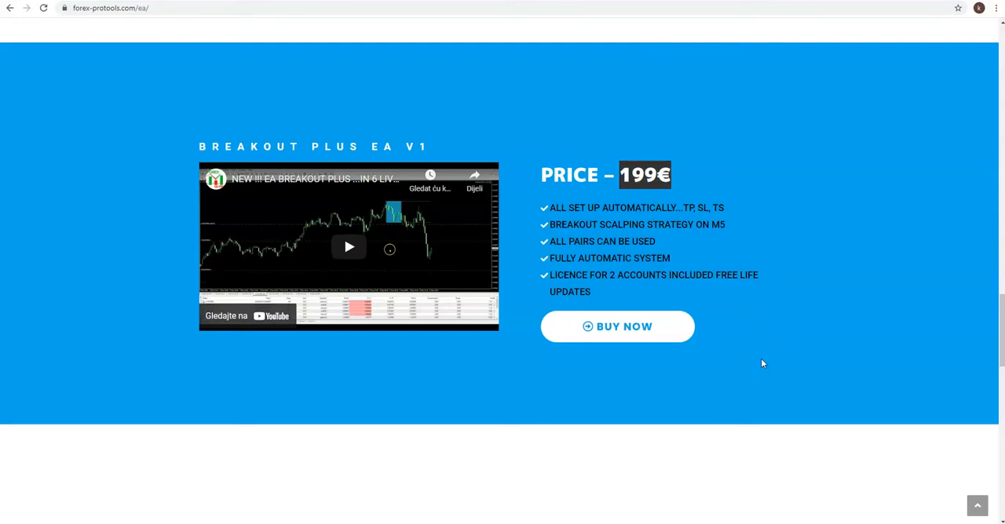
pyautogui.scroll(3)
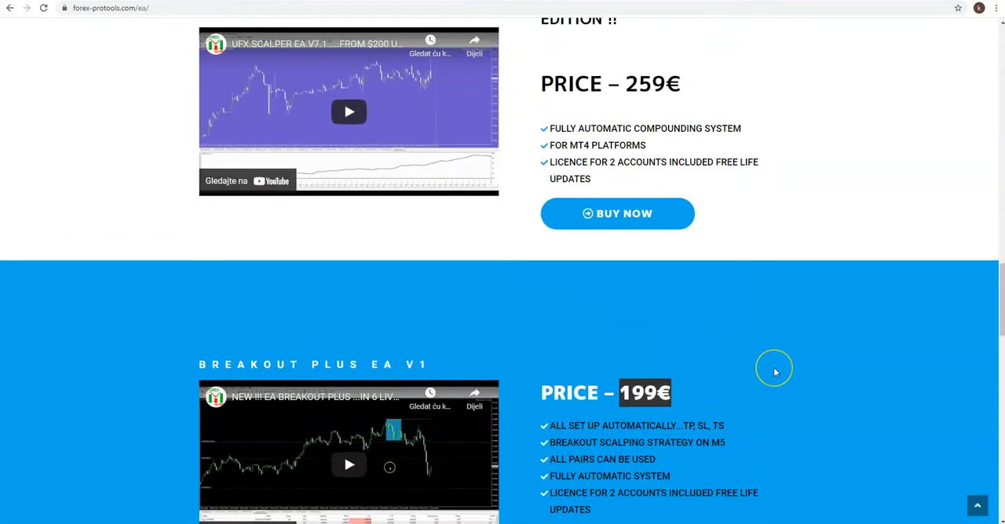
pyautogui.moveTo(775, 372)
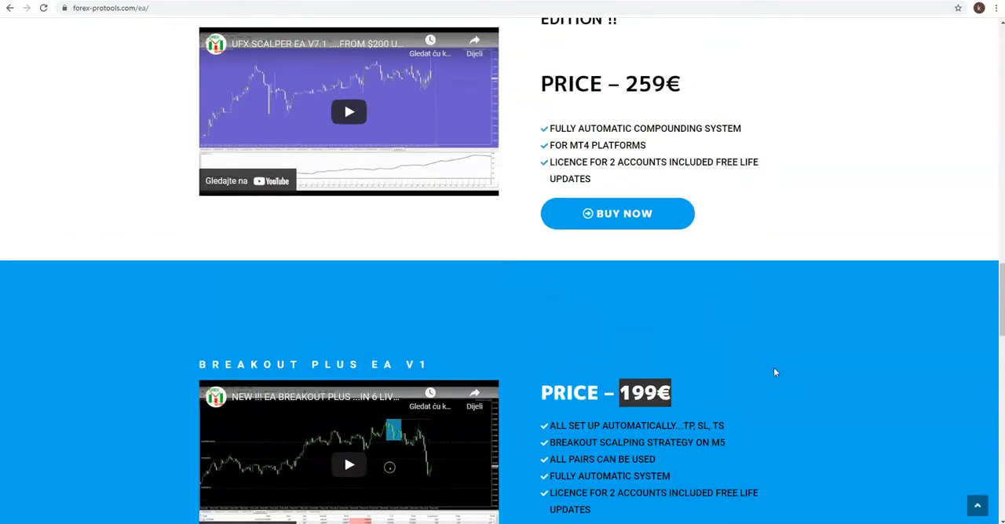
pyautogui.scroll(3)
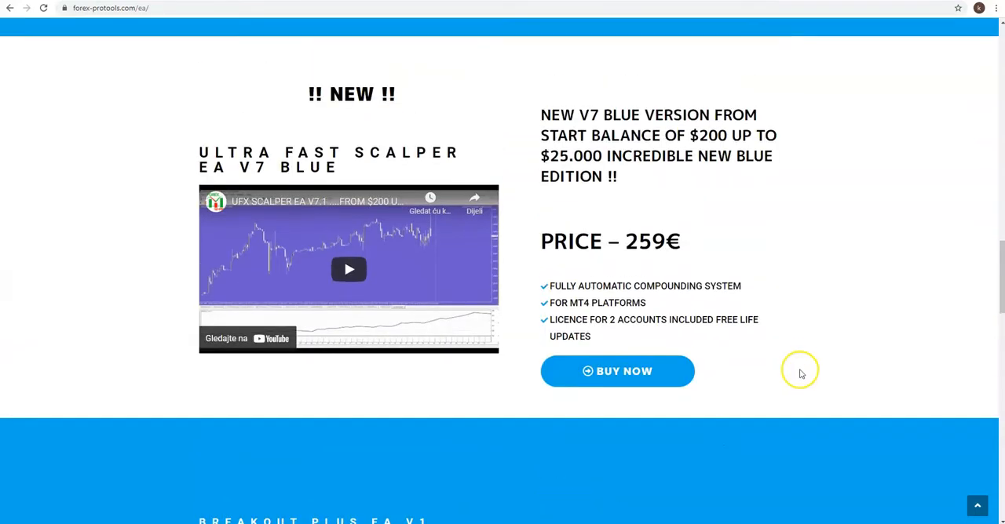
pyautogui.scroll(3)
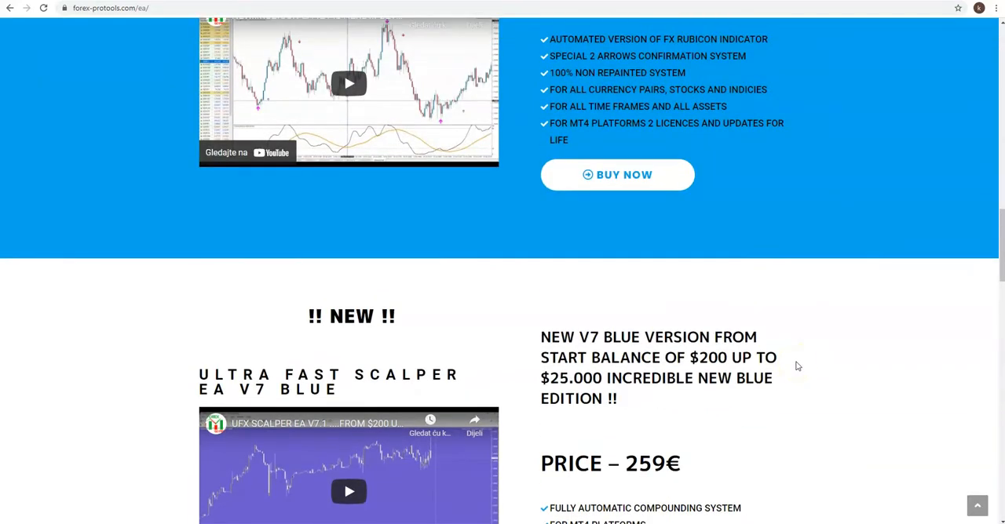
# Step: Go to the Payment Methods page and bring the 15% Bitcoin discount into view
pyautogui.click(617, 174)
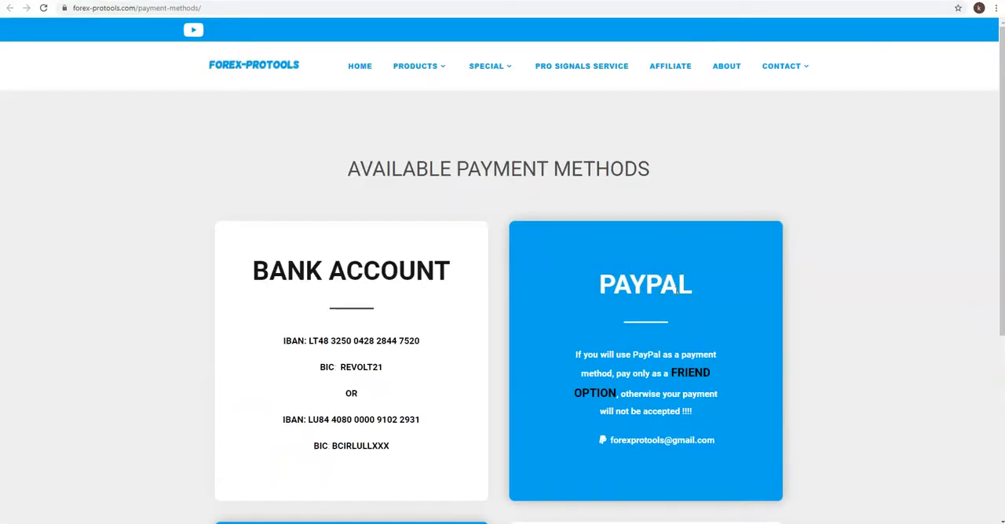
pyautogui.scroll(-3)
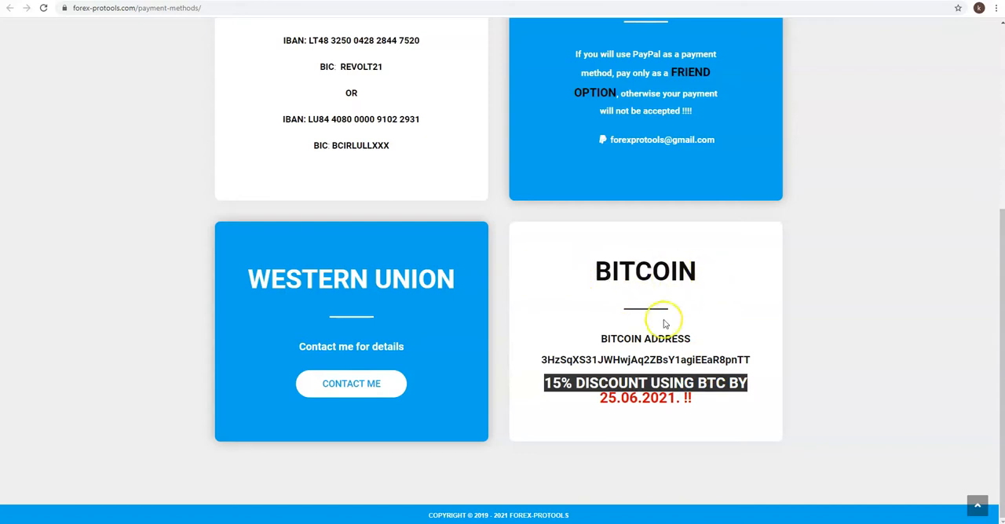
pyautogui.moveTo(702, 305)
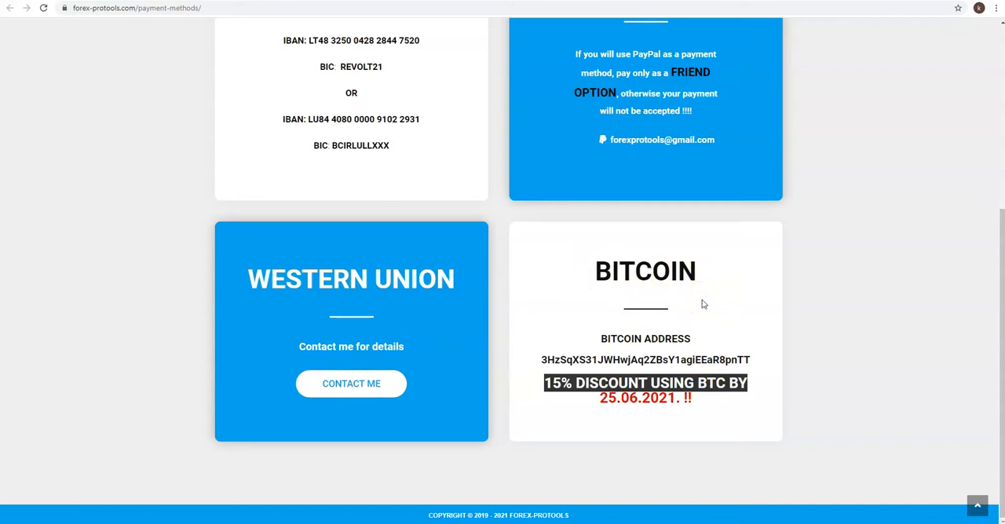
pyautogui.moveTo(604, 424)
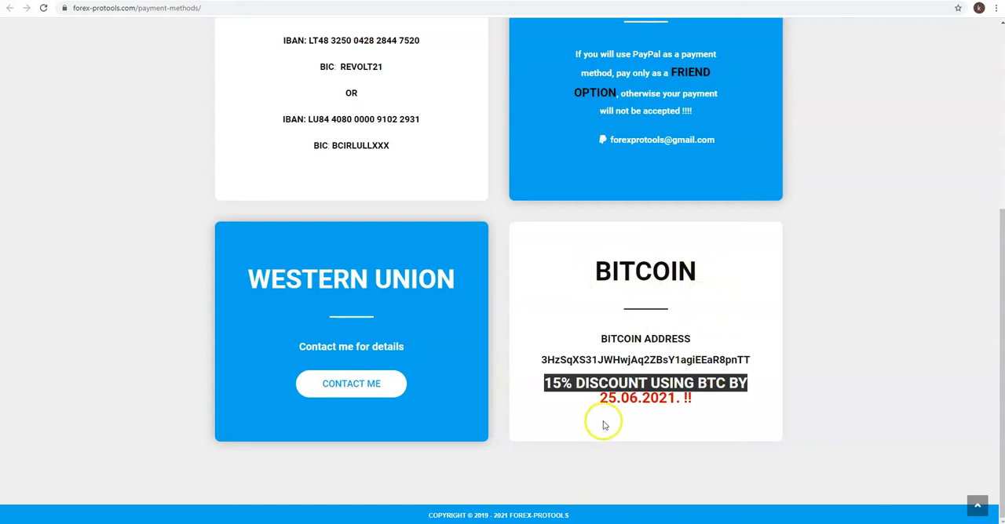
pyautogui.moveTo(643, 414)
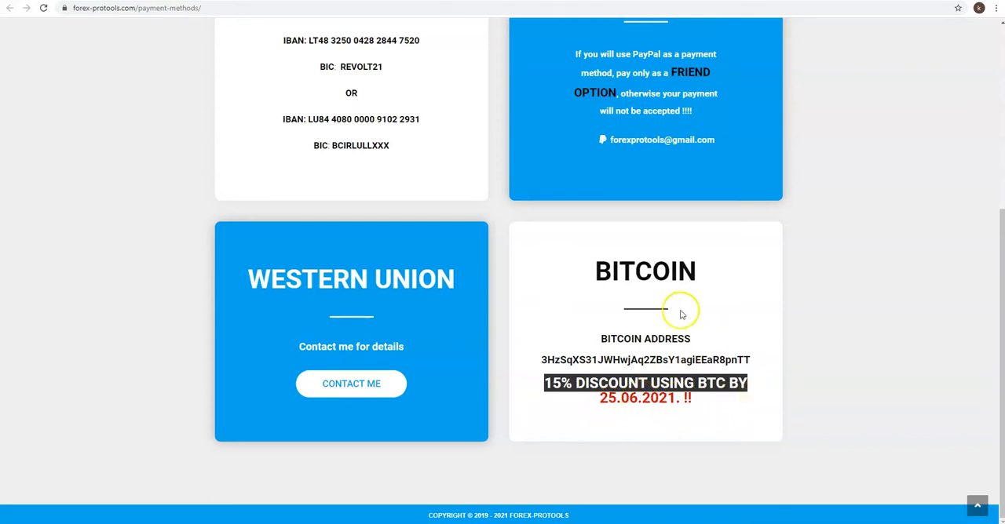
pyautogui.moveTo(819, 339)
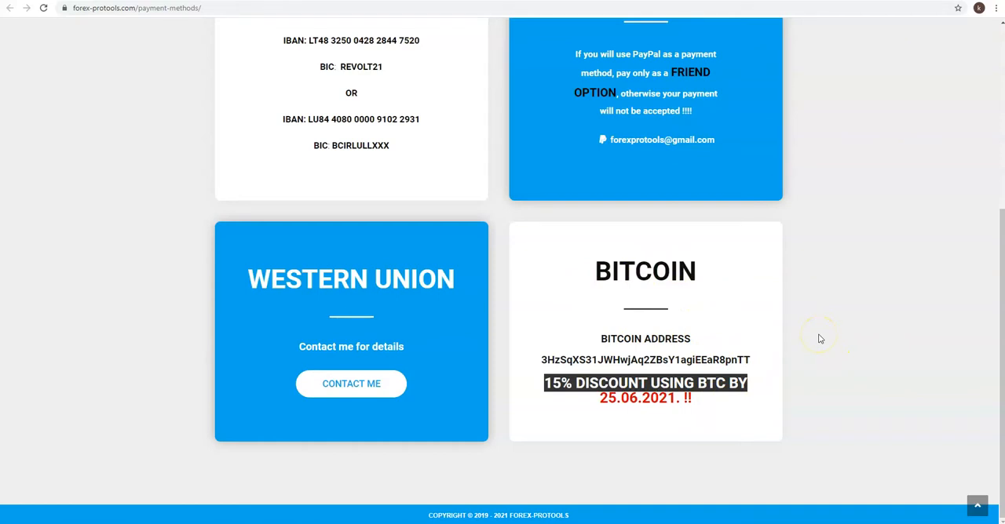
pyautogui.moveTo(820, 338)
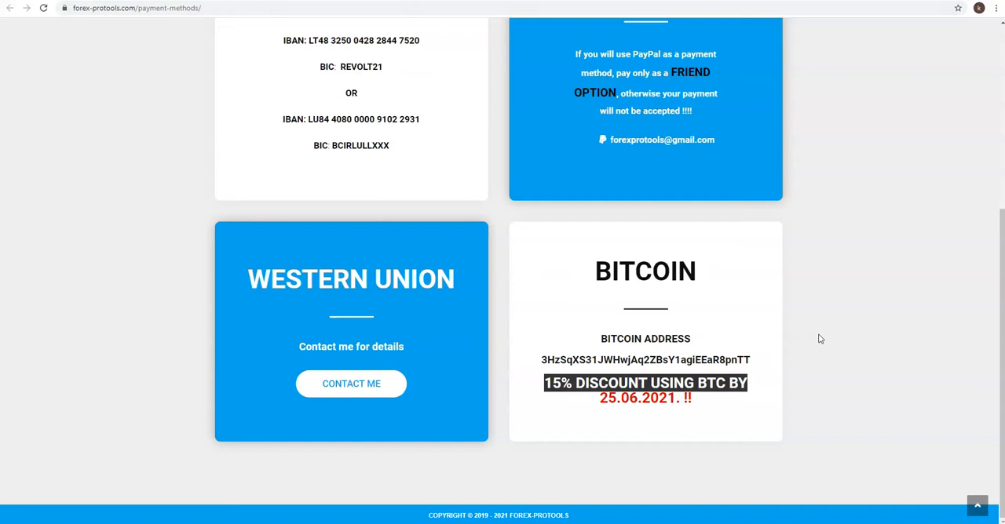
pyautogui.moveTo(57, 492)
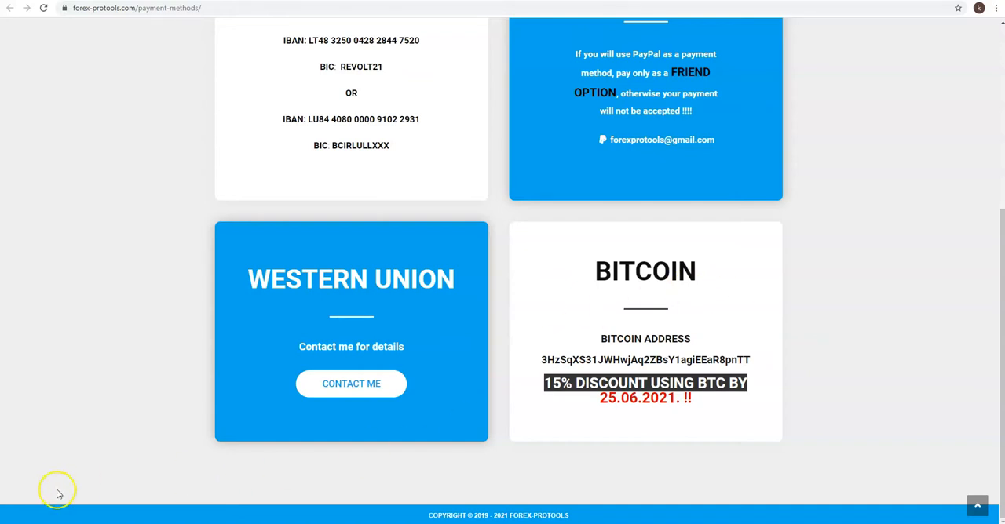